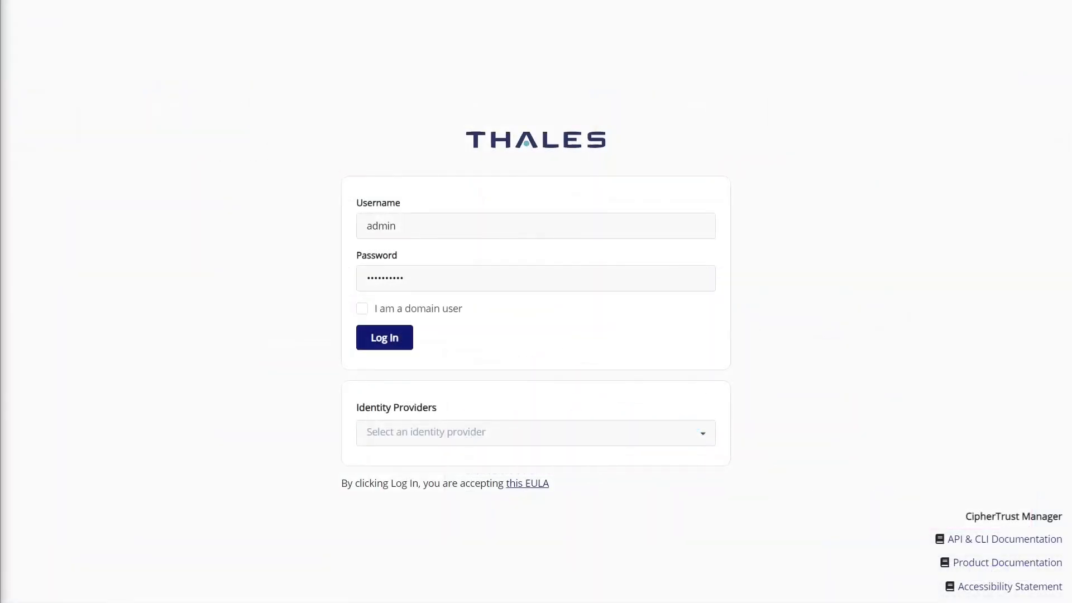
- Sign in as admin to reach the Products home page
{"action": "left_click", "coordinate": [383, 337]}
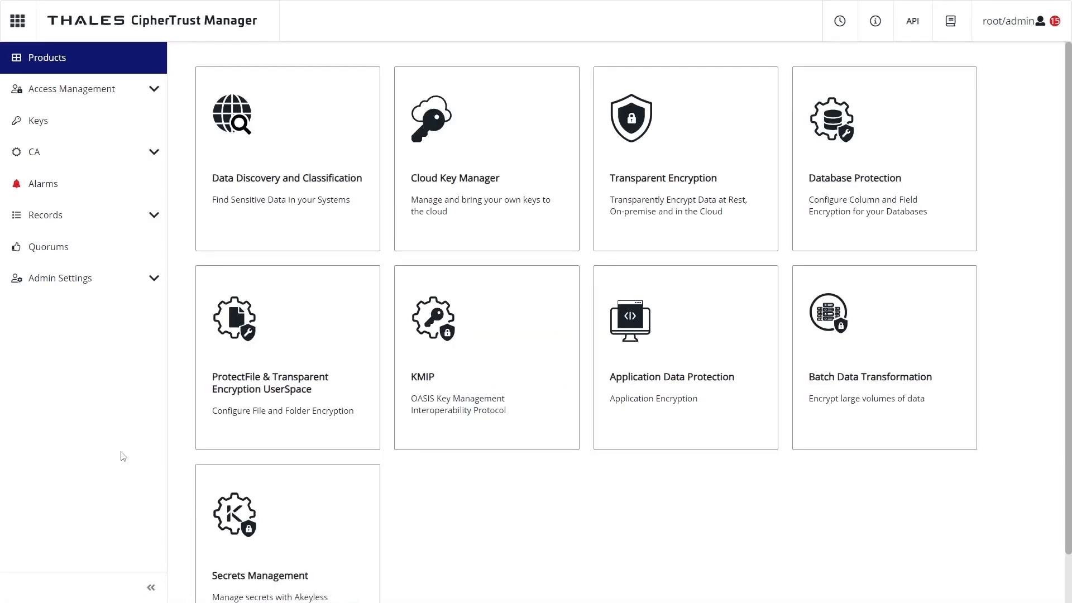
{"action": "mouse_move", "coordinate": [113, 442]}
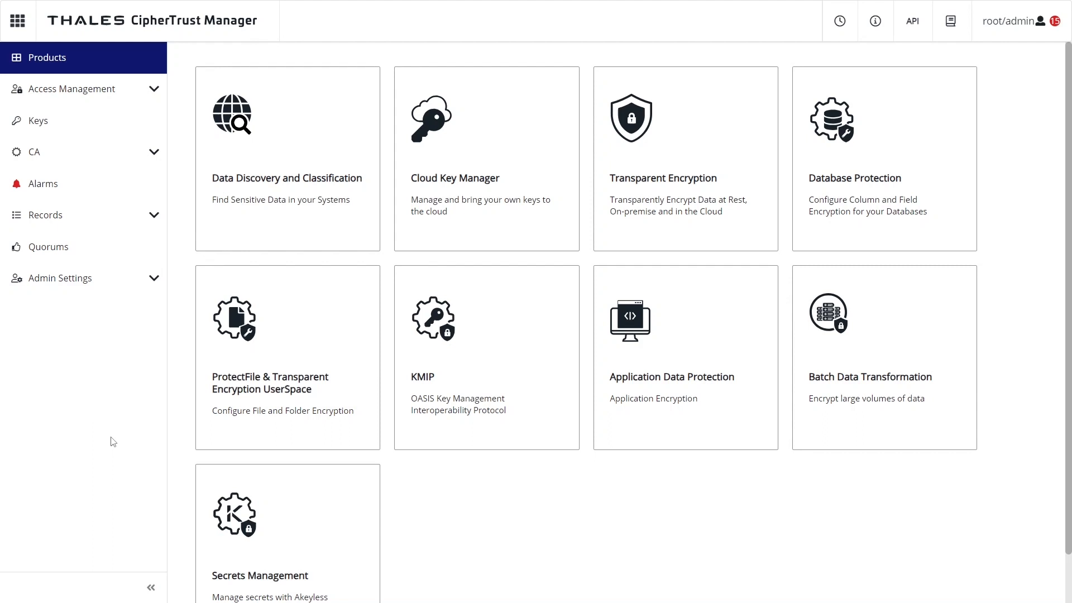
{"action": "mouse_move", "coordinate": [278, 200]}
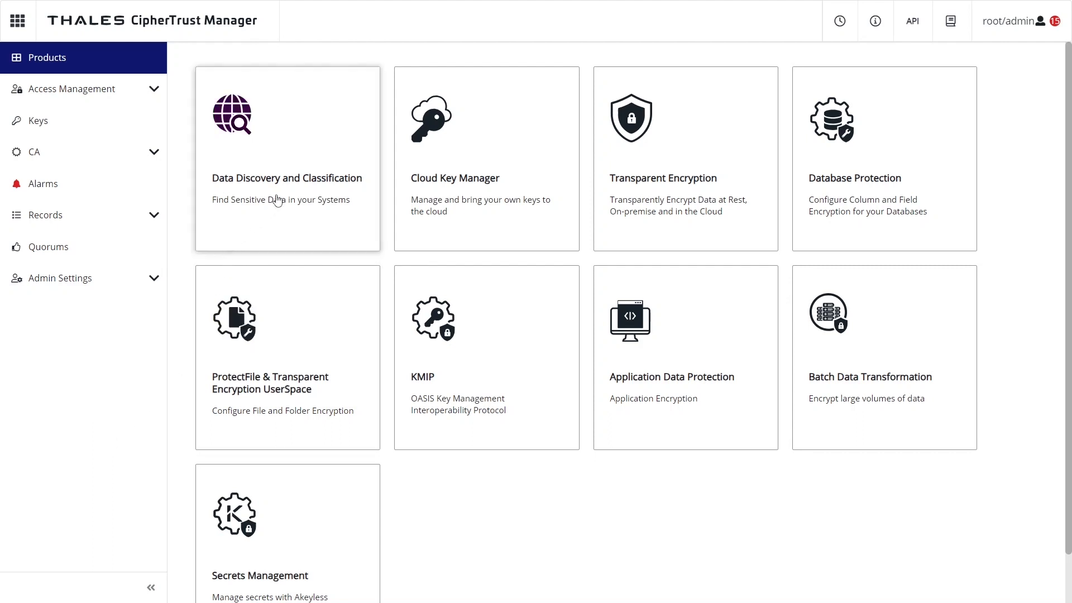
{"action": "mouse_move", "coordinate": [666, 213]}
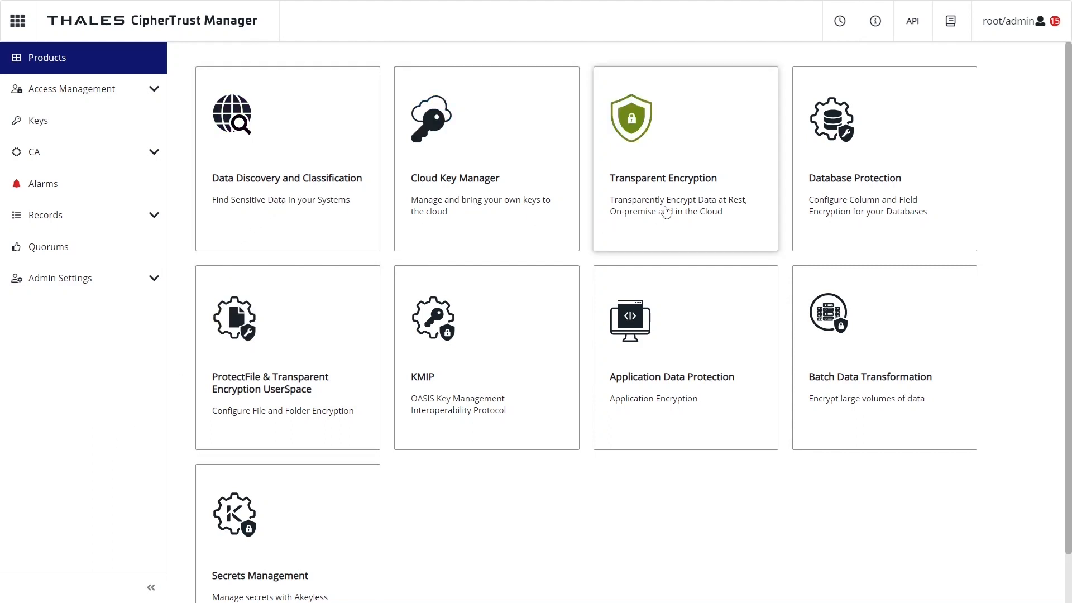
{"action": "mouse_move", "coordinate": [319, 362]}
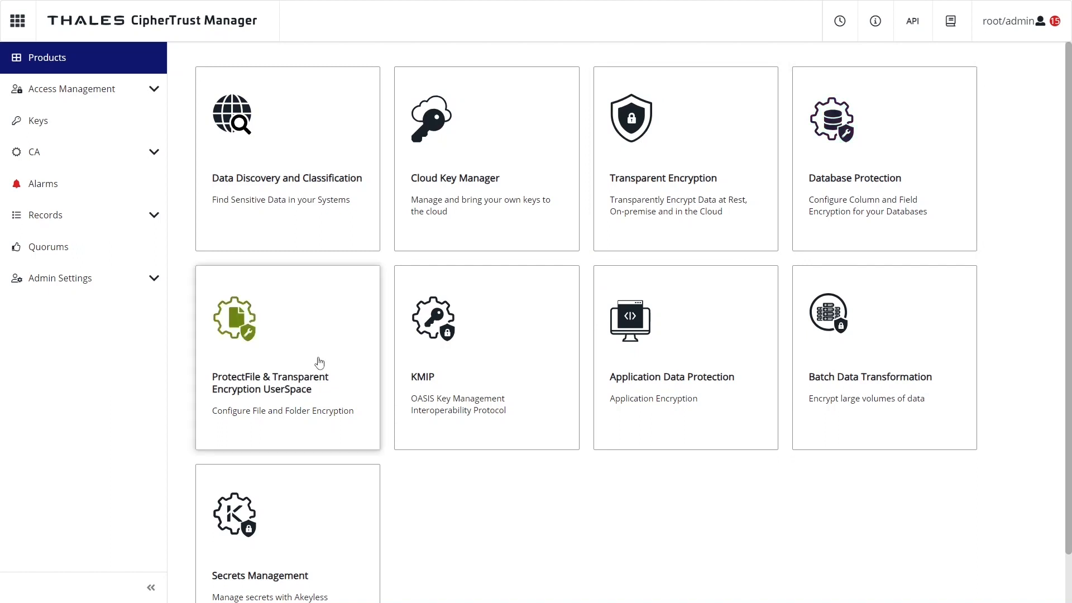
{"action": "mouse_move", "coordinate": [471, 413]}
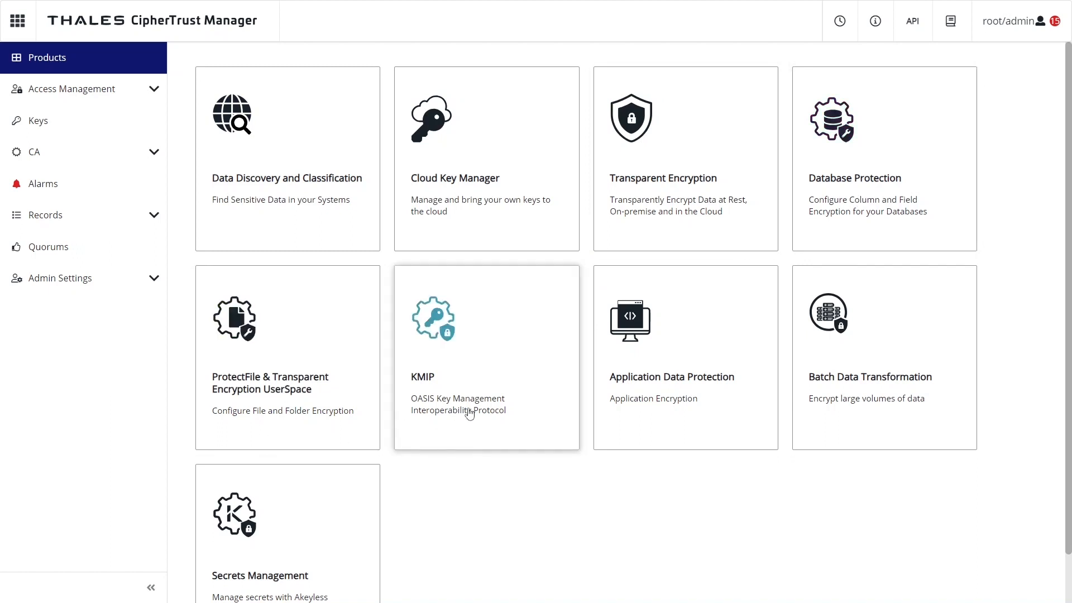
{"action": "mouse_move", "coordinate": [889, 373]}
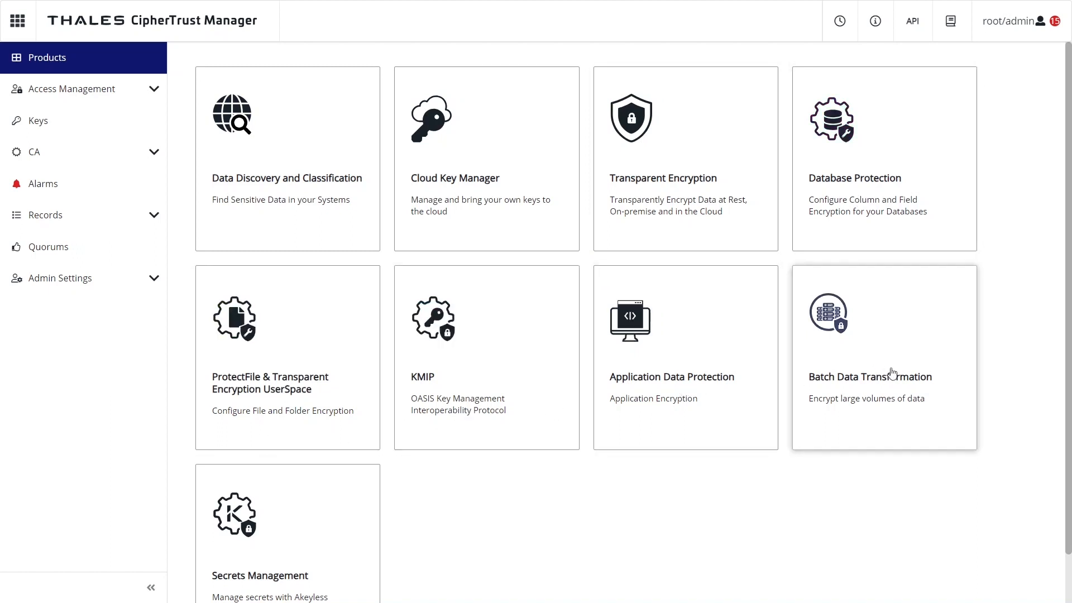
{"action": "mouse_move", "coordinate": [316, 237]}
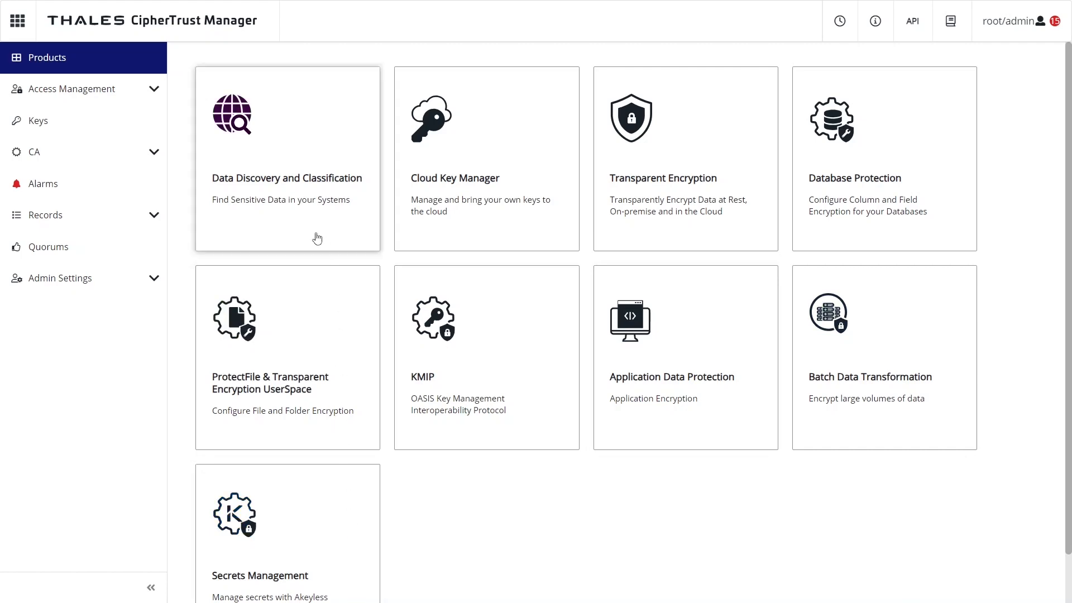
- Launch Data Discovery and Classification from the Products dashboard
{"action": "left_click", "coordinate": [288, 158]}
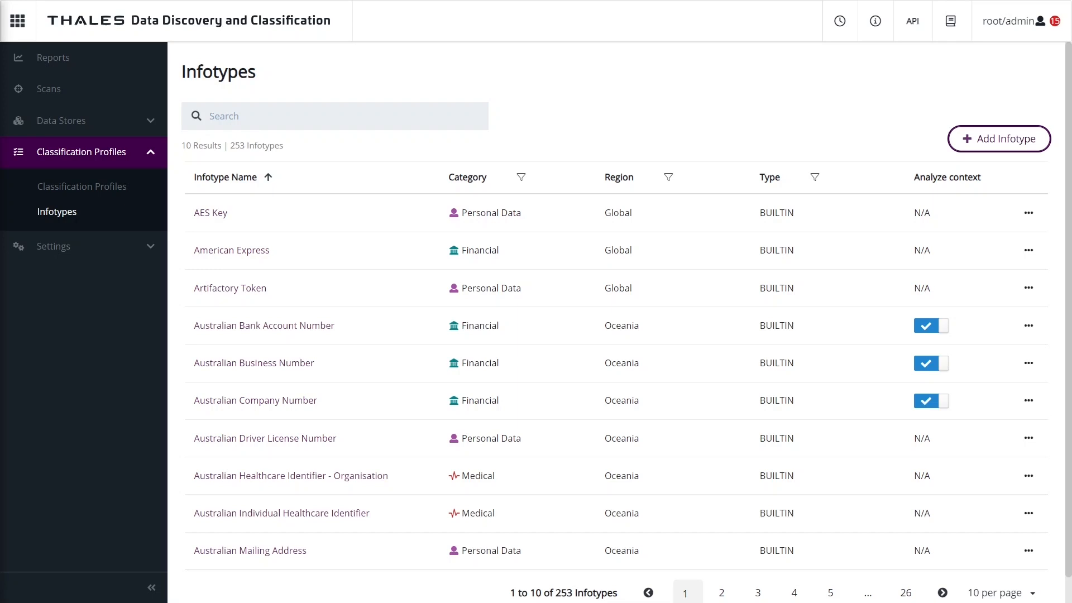
{"action": "mouse_move", "coordinate": [362, 258]}
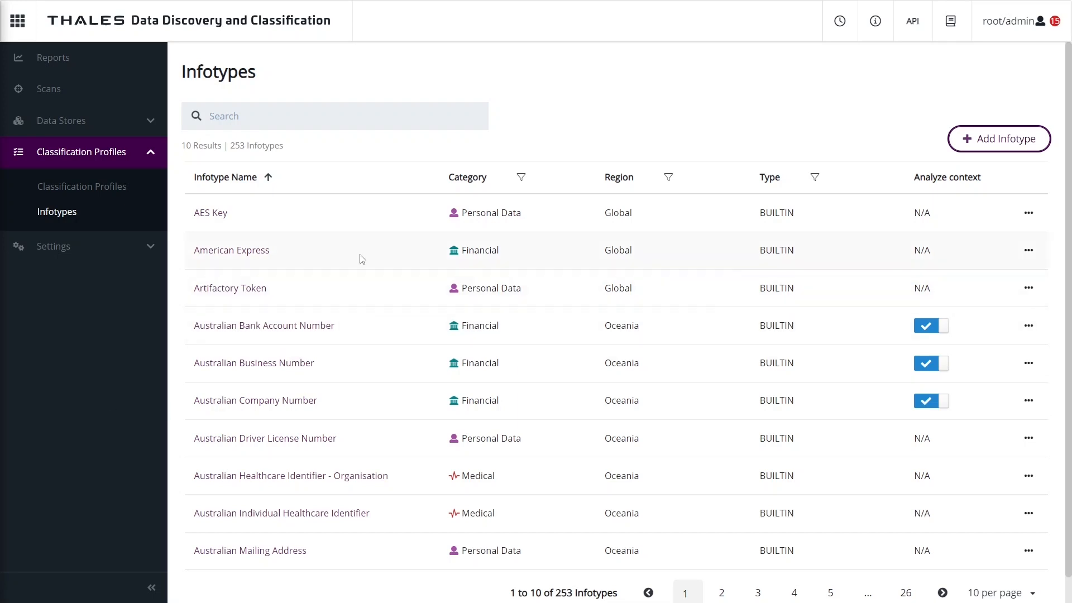
{"action": "mouse_move", "coordinate": [348, 331]}
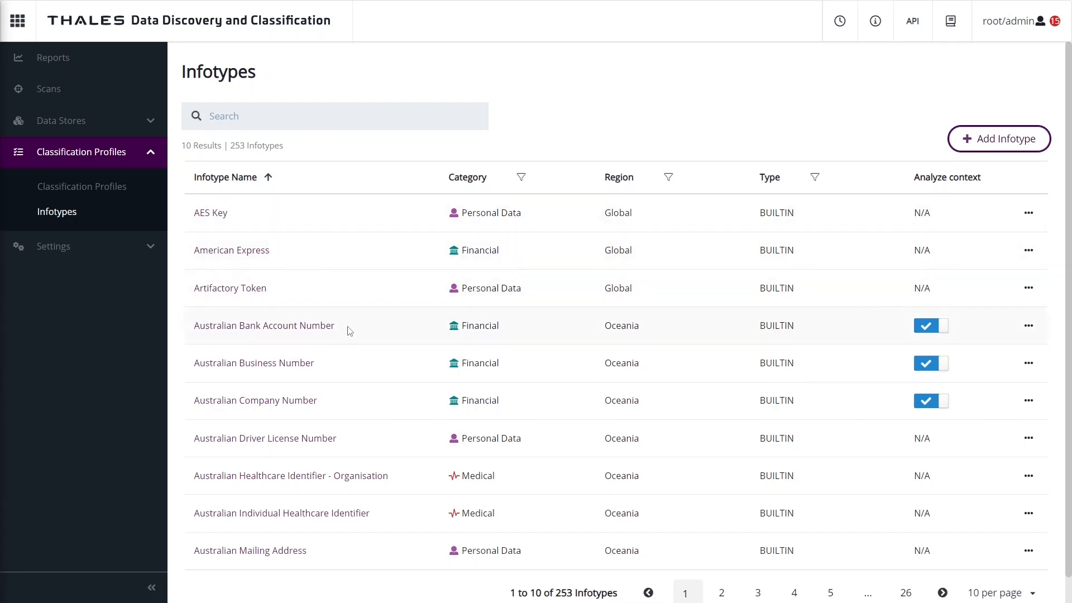
{"action": "mouse_move", "coordinate": [385, 488]}
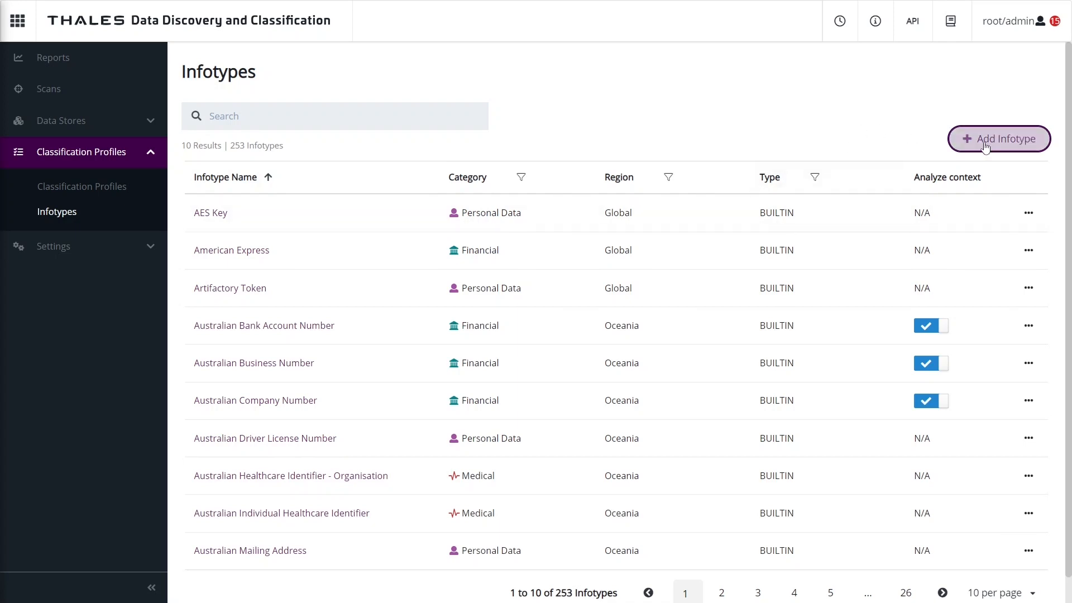
- Start a new infotype with category Personal Data, family Login credentials and region Global, reaching rule definition
{"action": "left_click", "coordinate": [998, 139]}
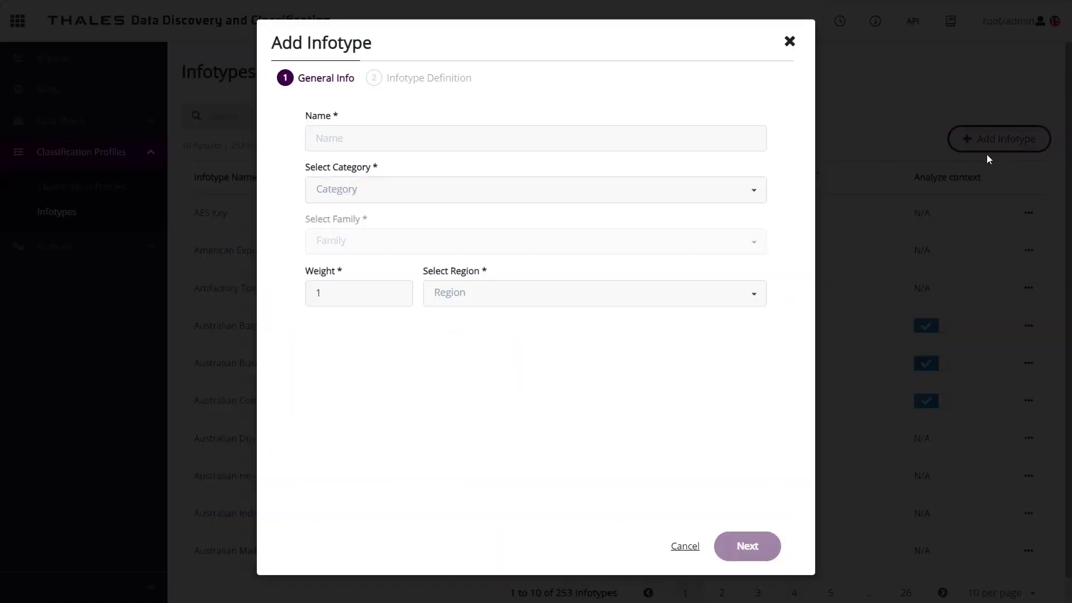
{"action": "mouse_move", "coordinate": [515, 179]}
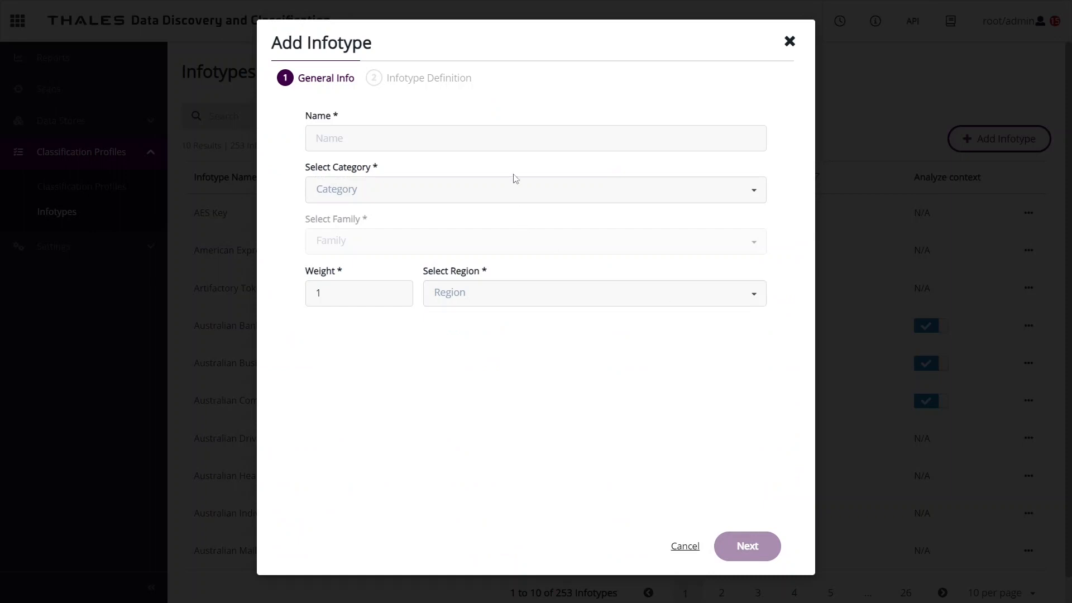
{"action": "left_click", "coordinate": [535, 190]}
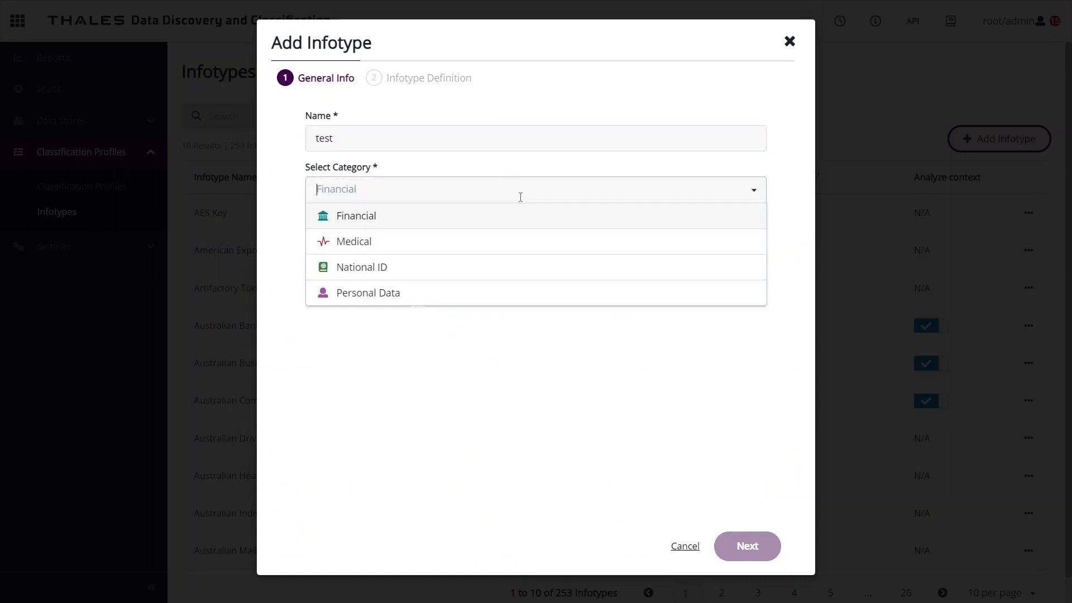
{"action": "left_click", "coordinate": [368, 292]}
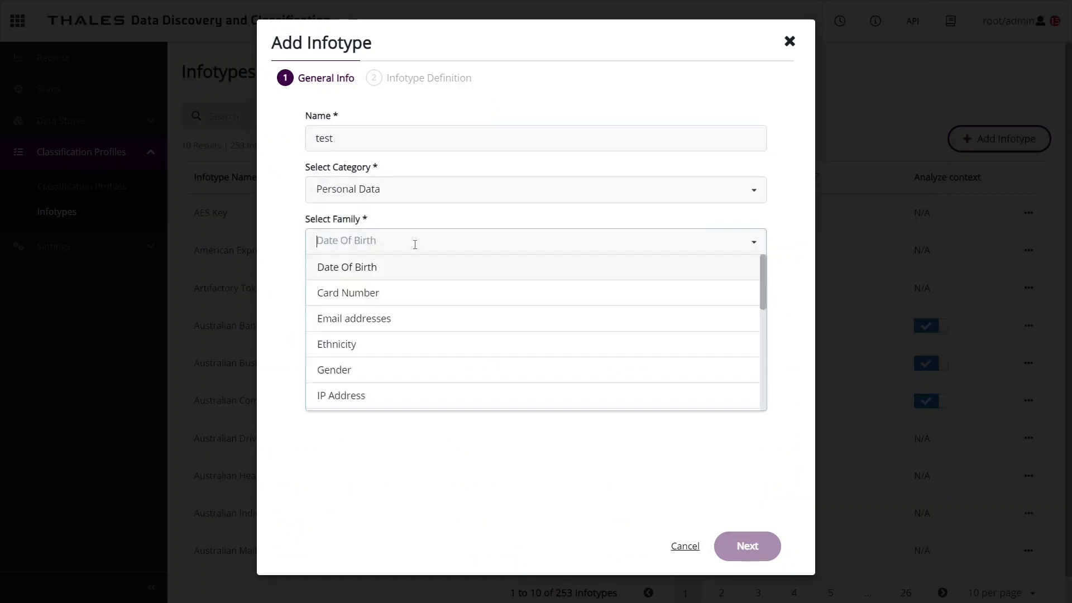
{"action": "scroll", "scroll_direction": "down", "scroll_amount": 3}
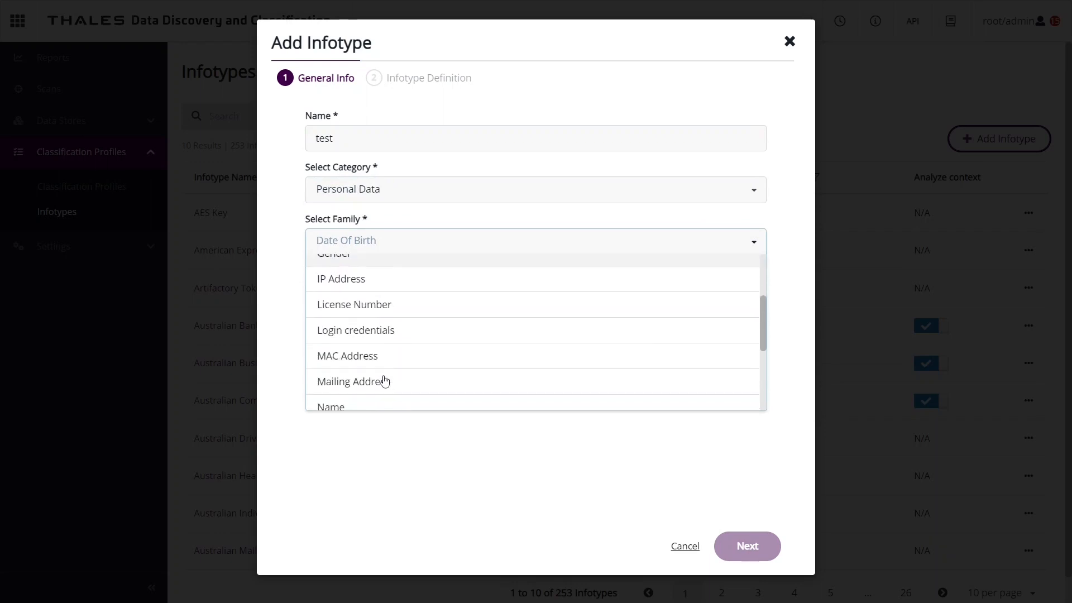
{"action": "left_click", "coordinate": [356, 330]}
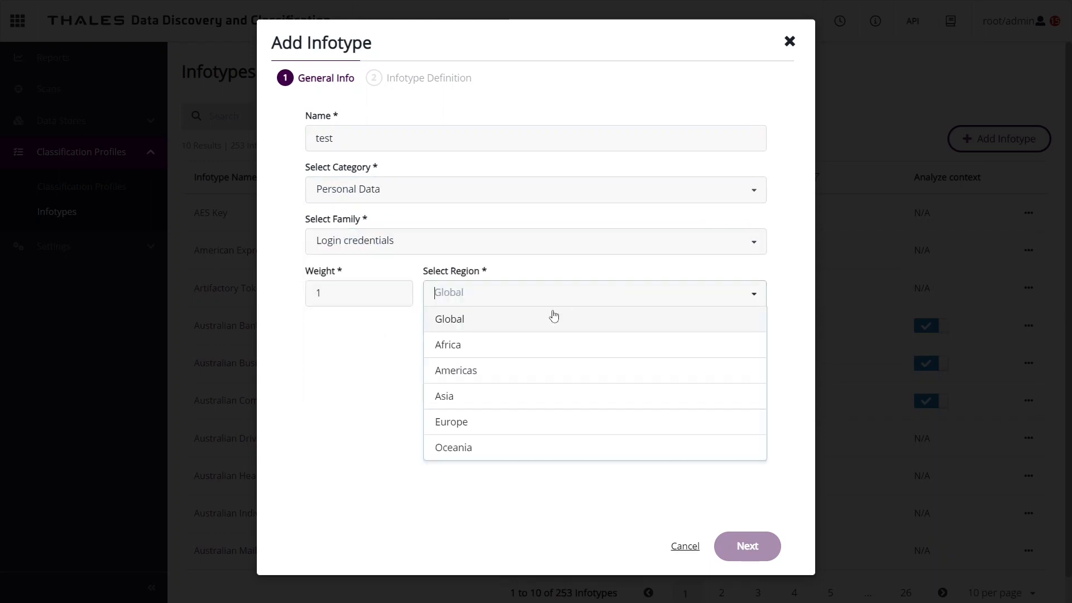
{"action": "left_click", "coordinate": [746, 546]}
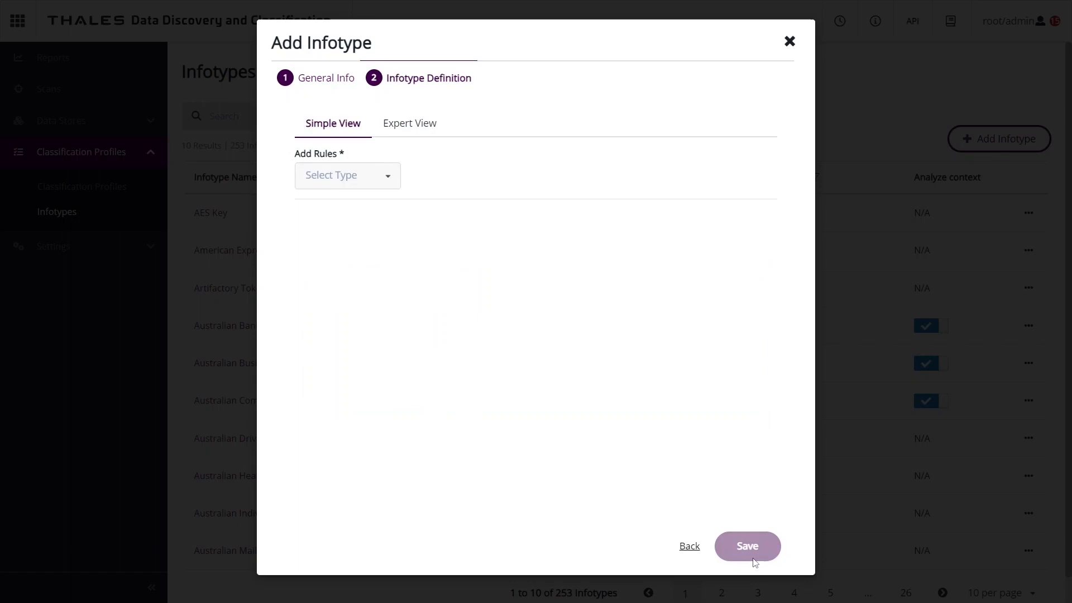
{"action": "left_click", "coordinate": [346, 175]}
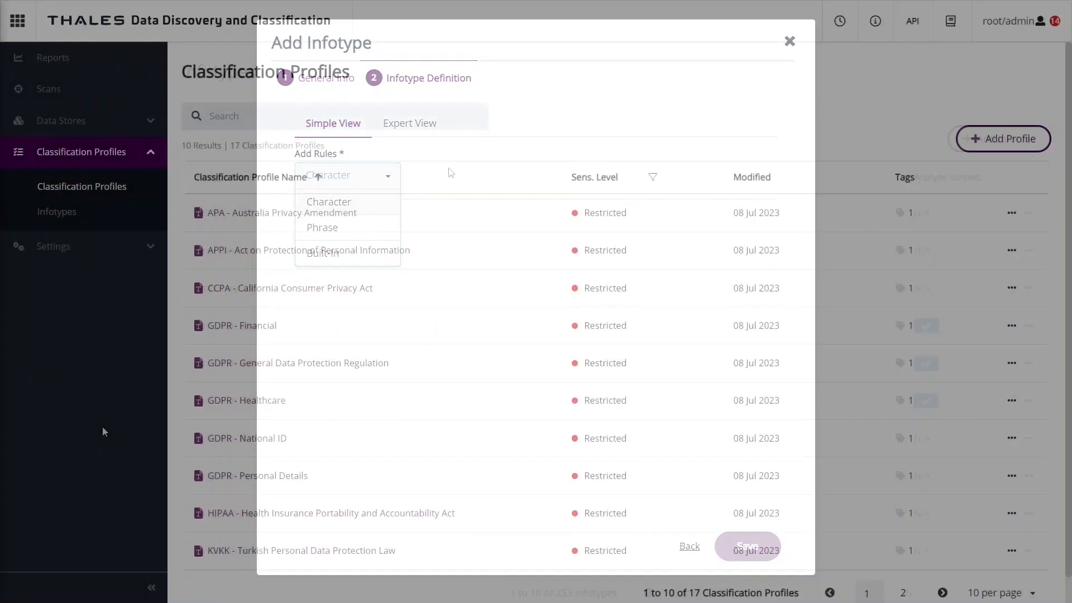
- View the CCPA - California Consumer Privacy Act profile's 43 infotypes, then return to the profiles list
{"action": "left_click", "coordinate": [790, 41]}
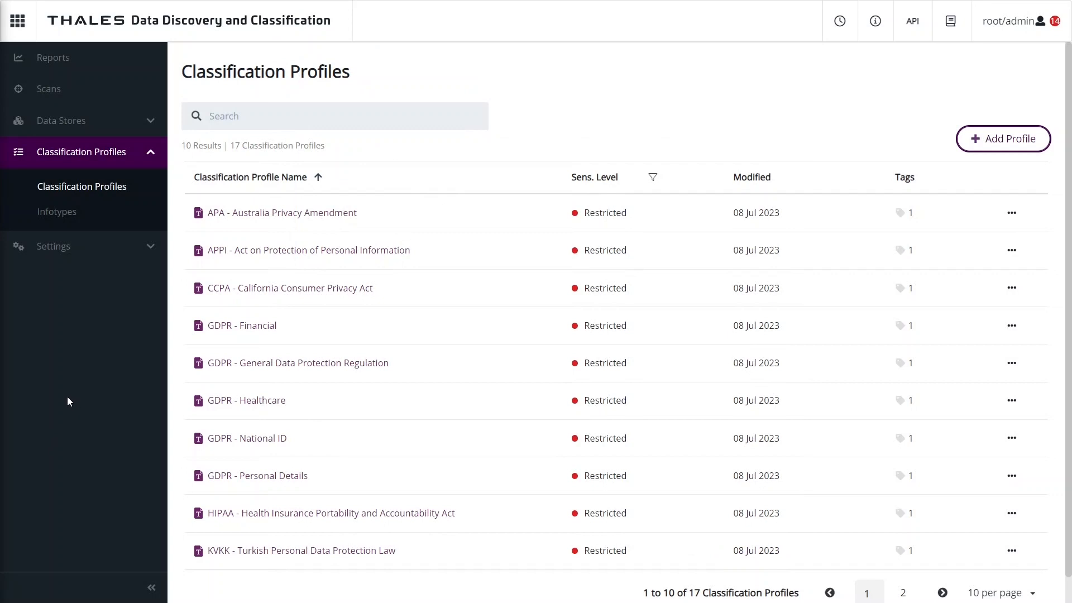
{"action": "mouse_move", "coordinate": [261, 209]}
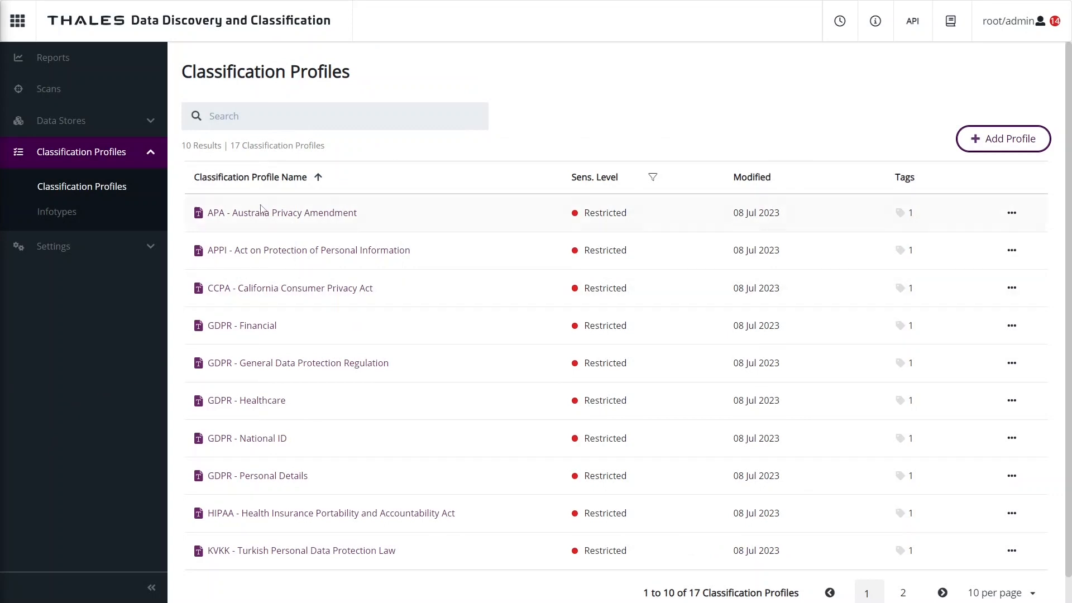
{"action": "mouse_move", "coordinate": [297, 299]}
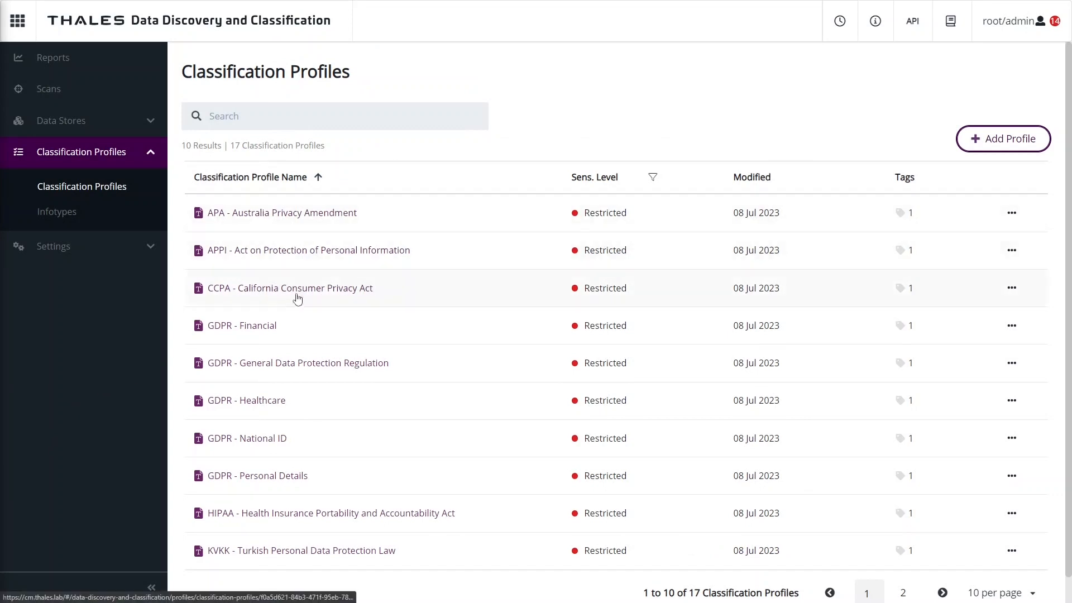
{"action": "mouse_move", "coordinate": [267, 272]}
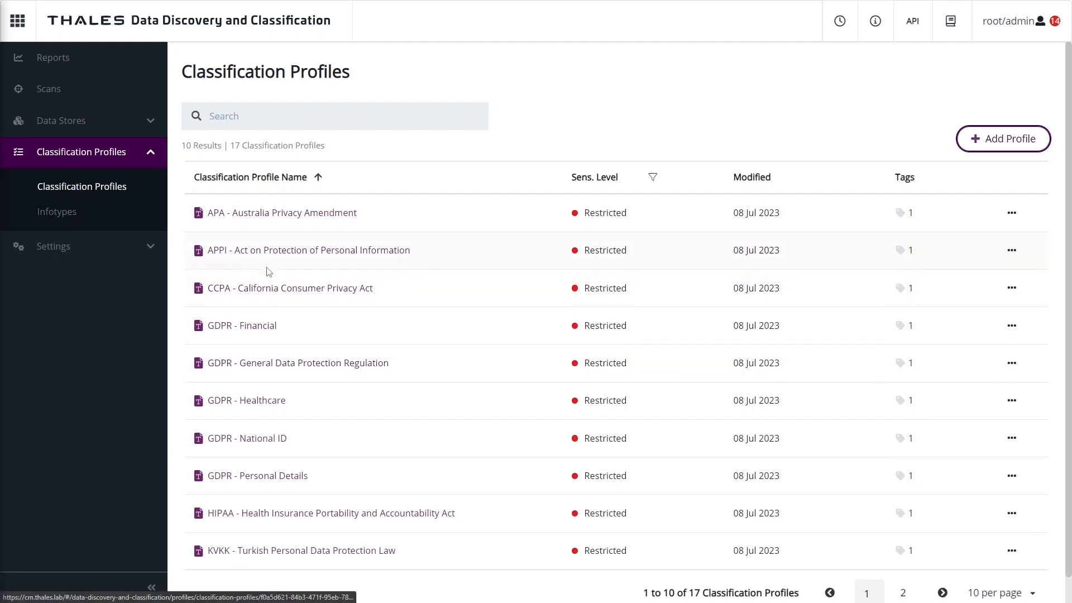
{"action": "left_click", "coordinate": [290, 289]}
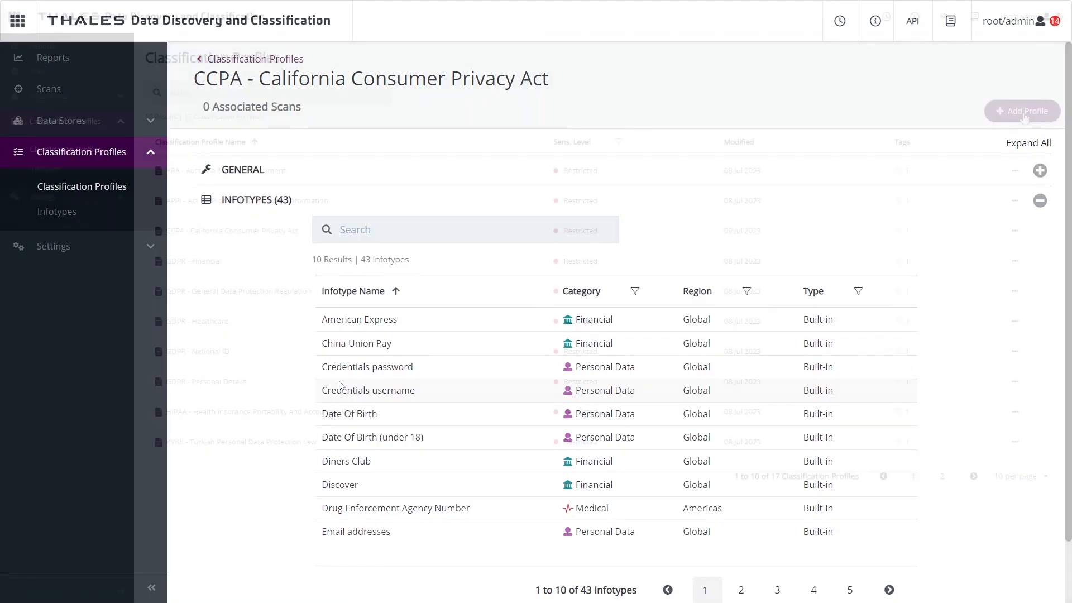
{"action": "left_click", "coordinate": [255, 58]}
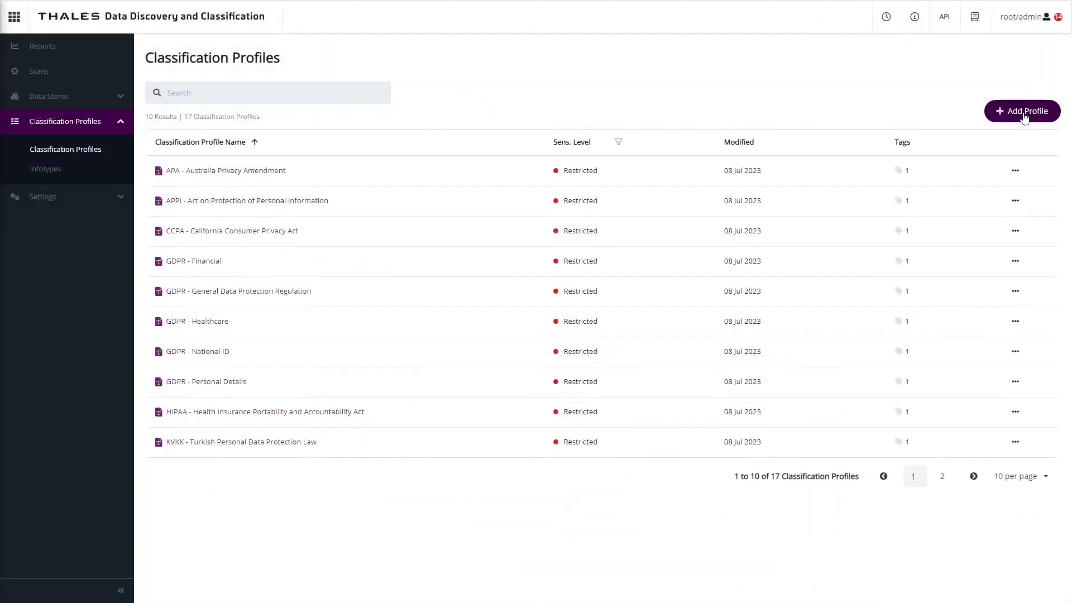
- Create profile 'test' from the CCPA template and remove one infotype, leaving 41 selected
{"action": "left_click", "coordinate": [1022, 111]}
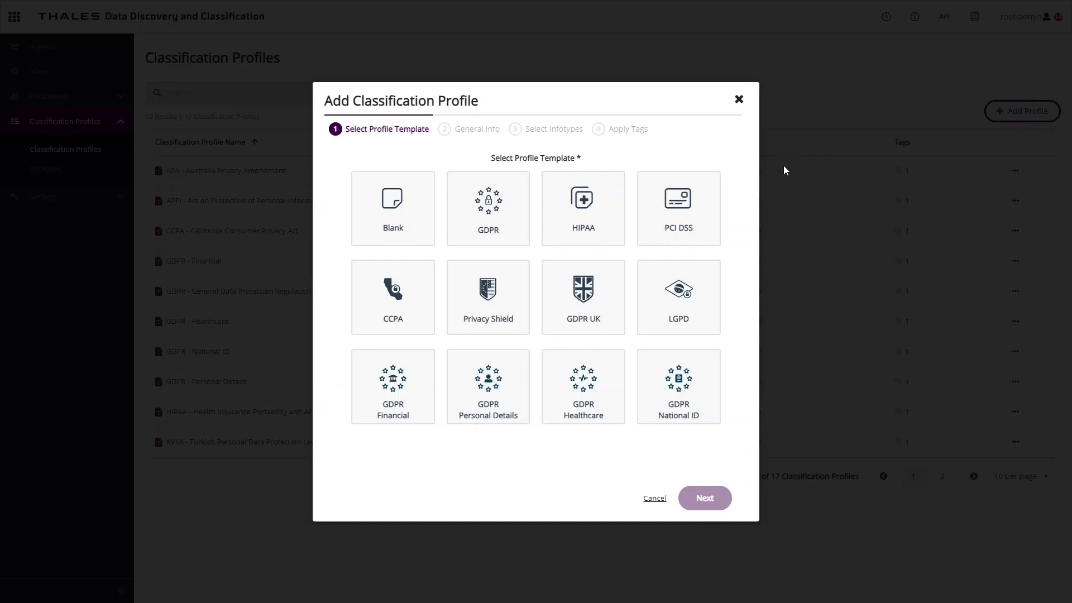
{"action": "mouse_move", "coordinate": [392, 208]}
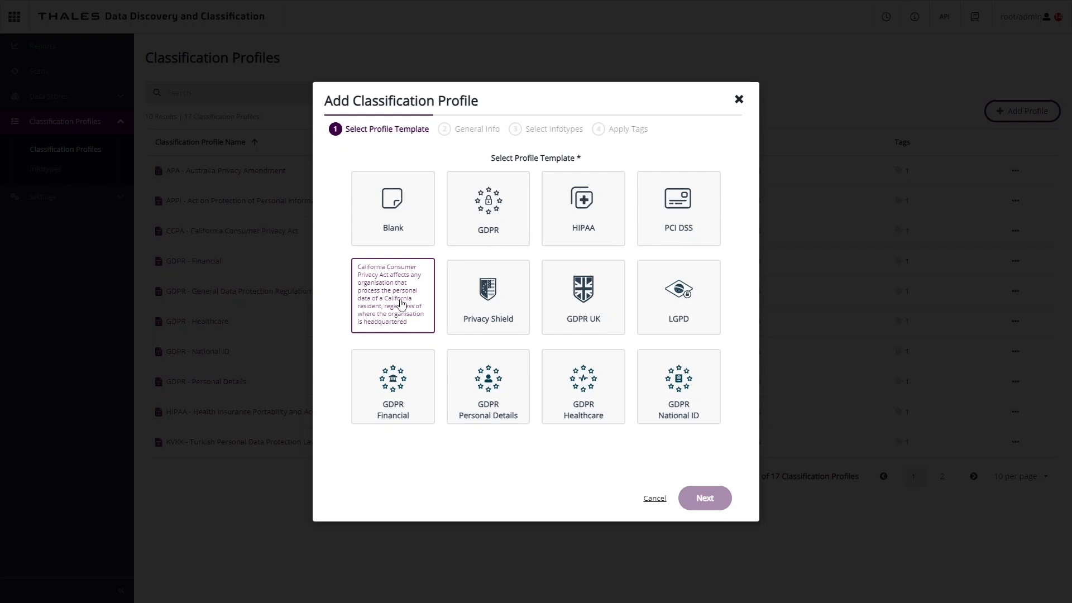
{"action": "left_click", "coordinate": [704, 498]}
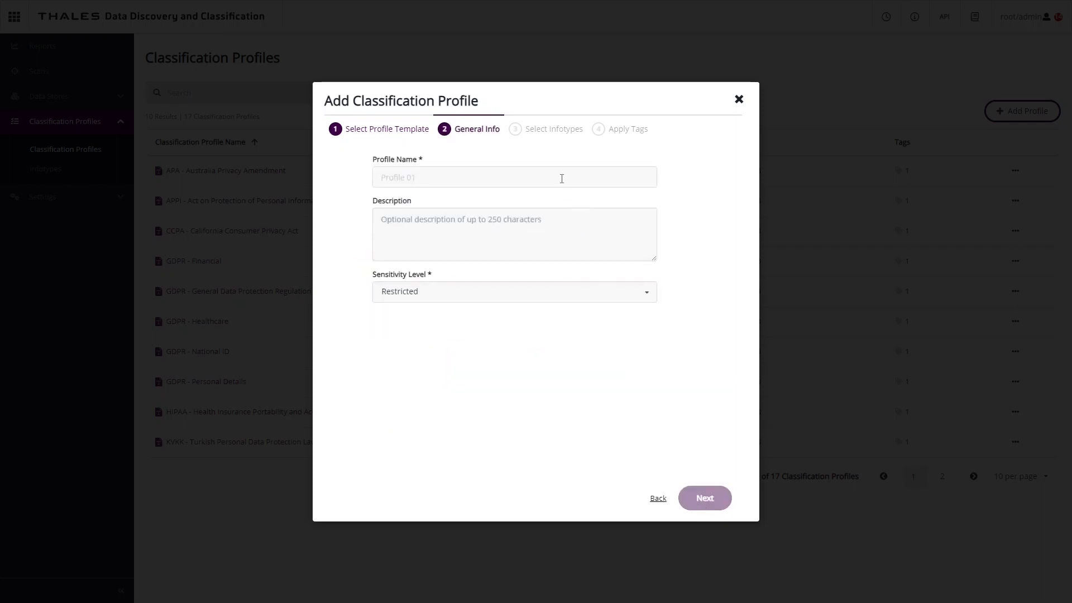
{"action": "type", "text": "test"}
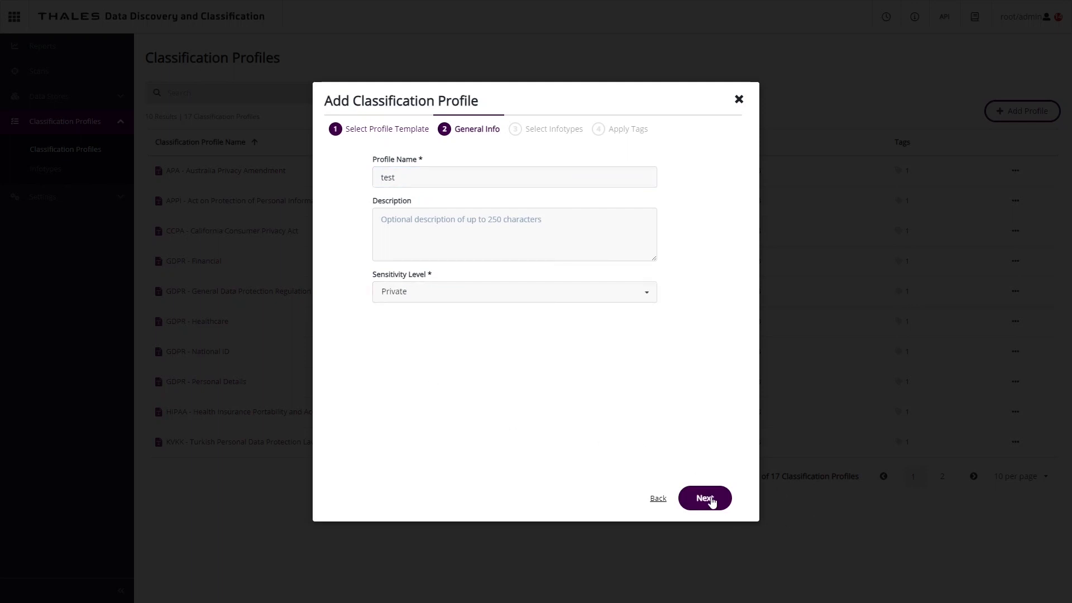
{"action": "left_click", "coordinate": [704, 498]}
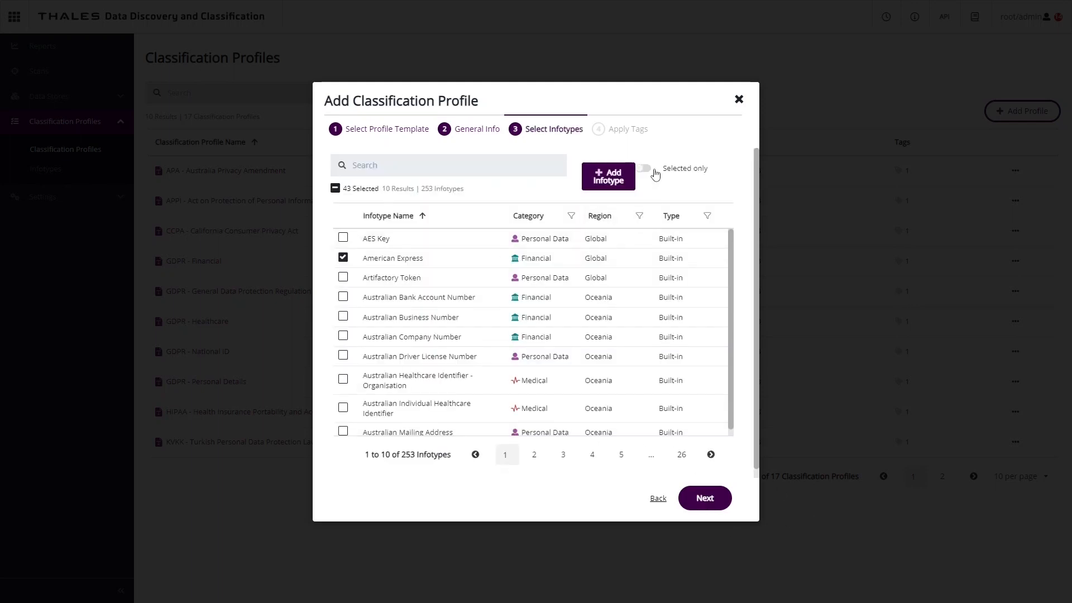
{"action": "left_click", "coordinate": [641, 168]}
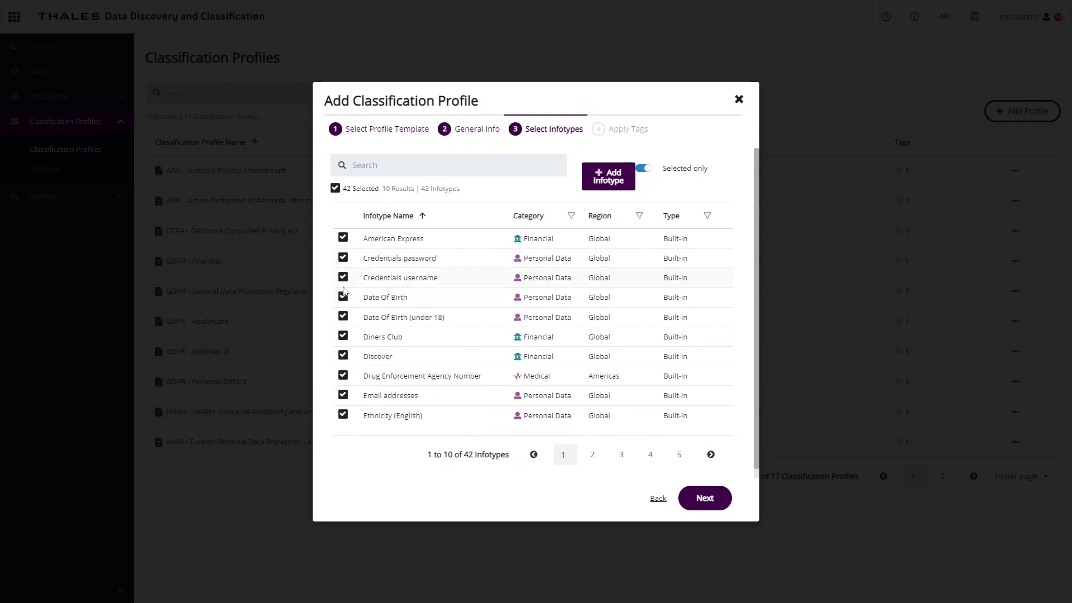
{"action": "left_click", "coordinate": [343, 337]}
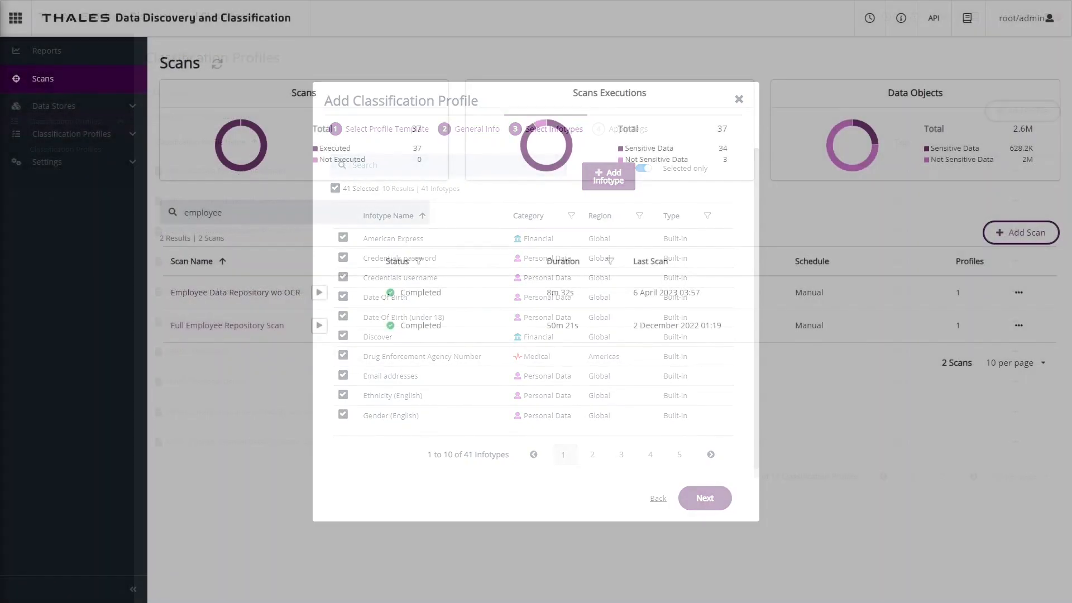
{"action": "left_click", "coordinate": [737, 98]}
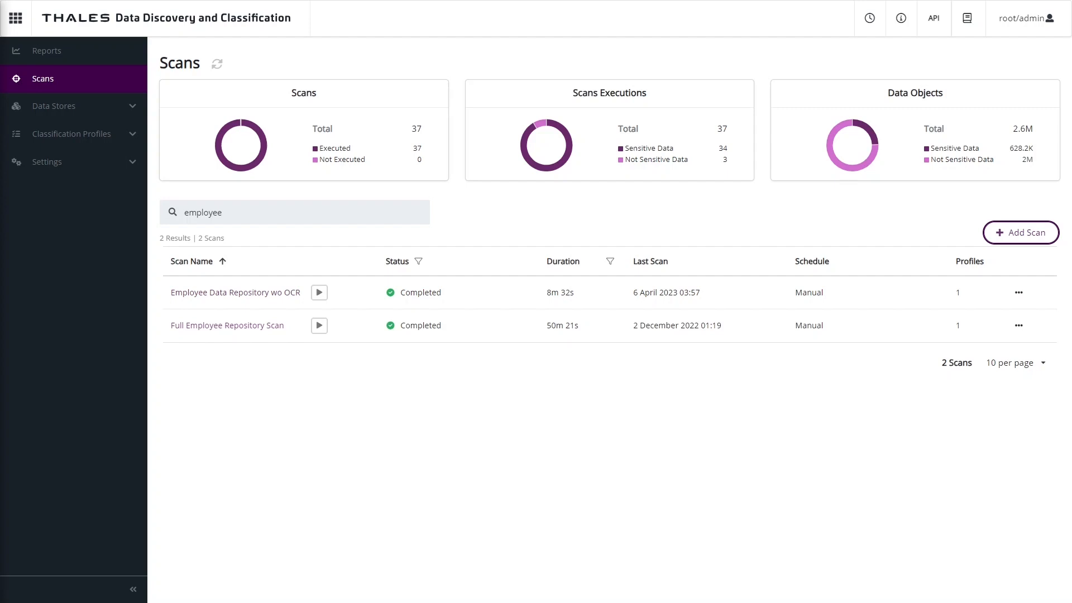
{"action": "mouse_move", "coordinate": [259, 400]}
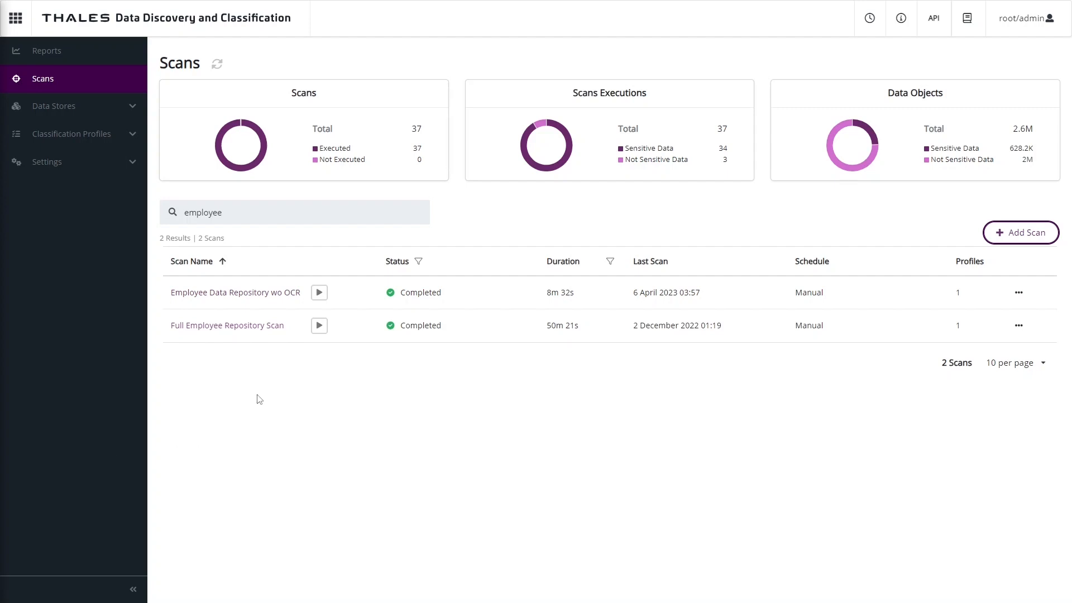
{"action": "mouse_move", "coordinate": [201, 353]}
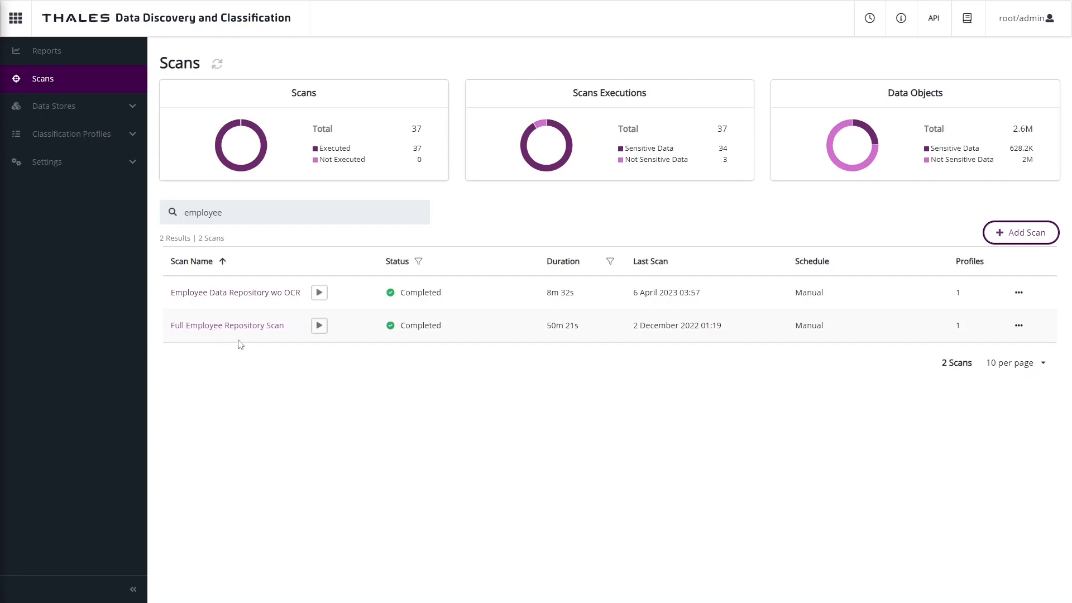
- View the Full Employee Repository Scan's general settings and advanced configuration
{"action": "left_click", "coordinate": [226, 325]}
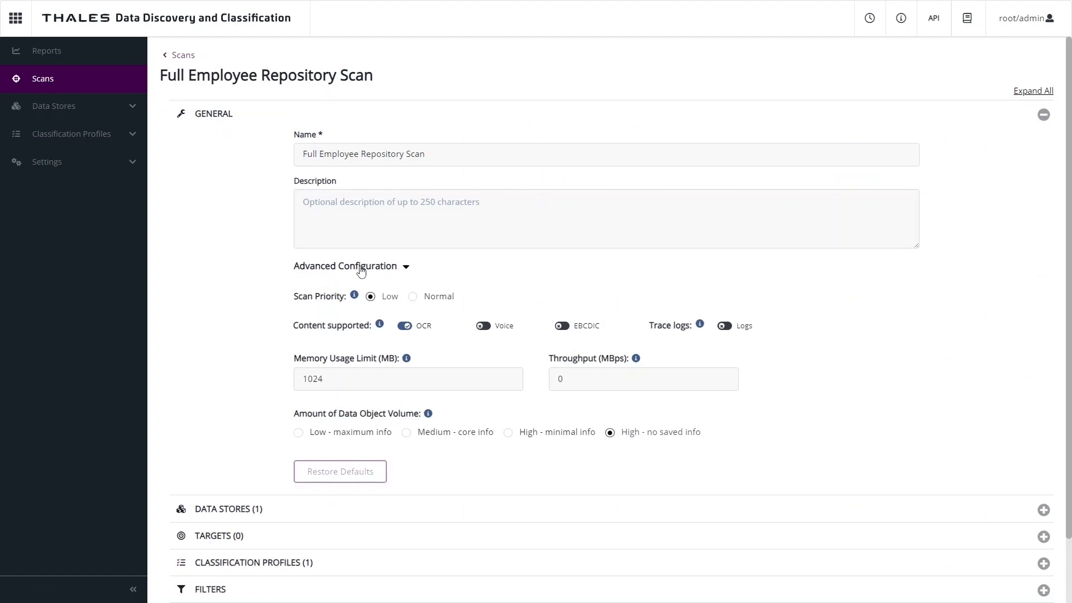
{"action": "mouse_move", "coordinate": [423, 253]}
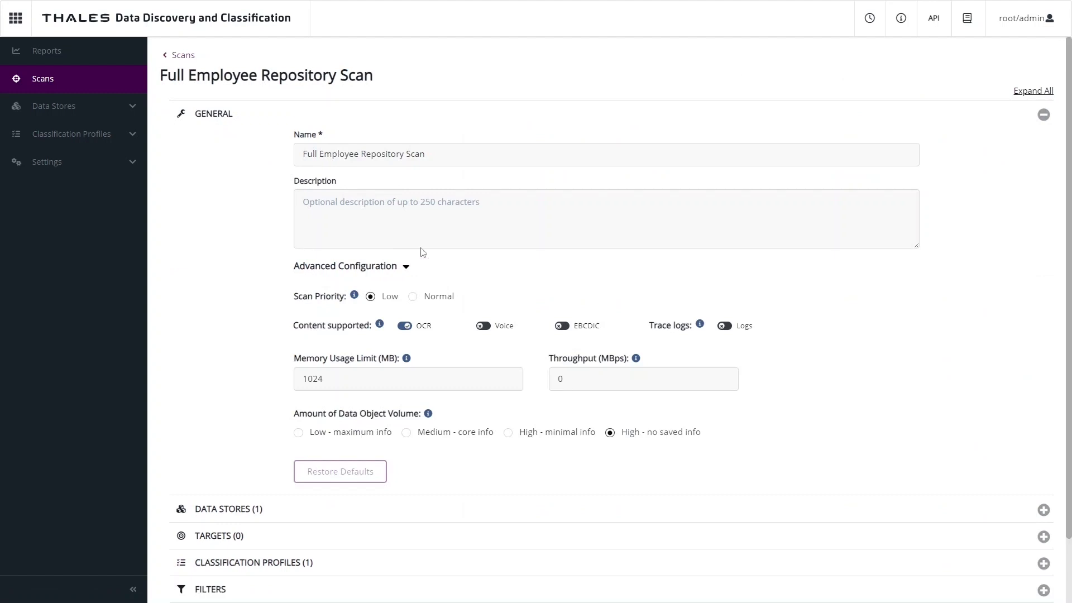
{"action": "mouse_move", "coordinate": [462, 358]}
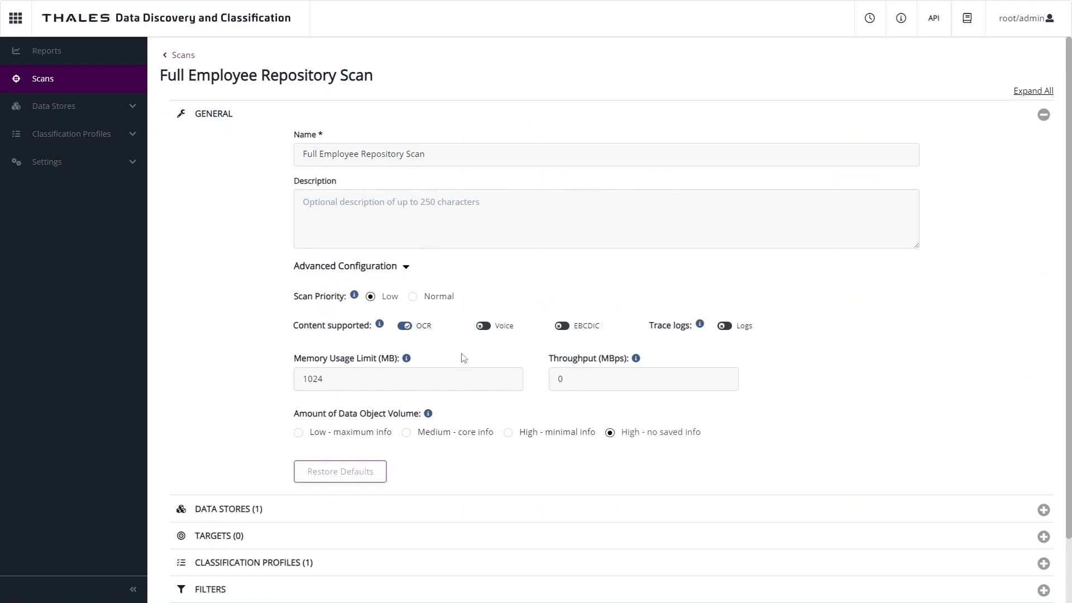
{"action": "mouse_move", "coordinate": [479, 348]}
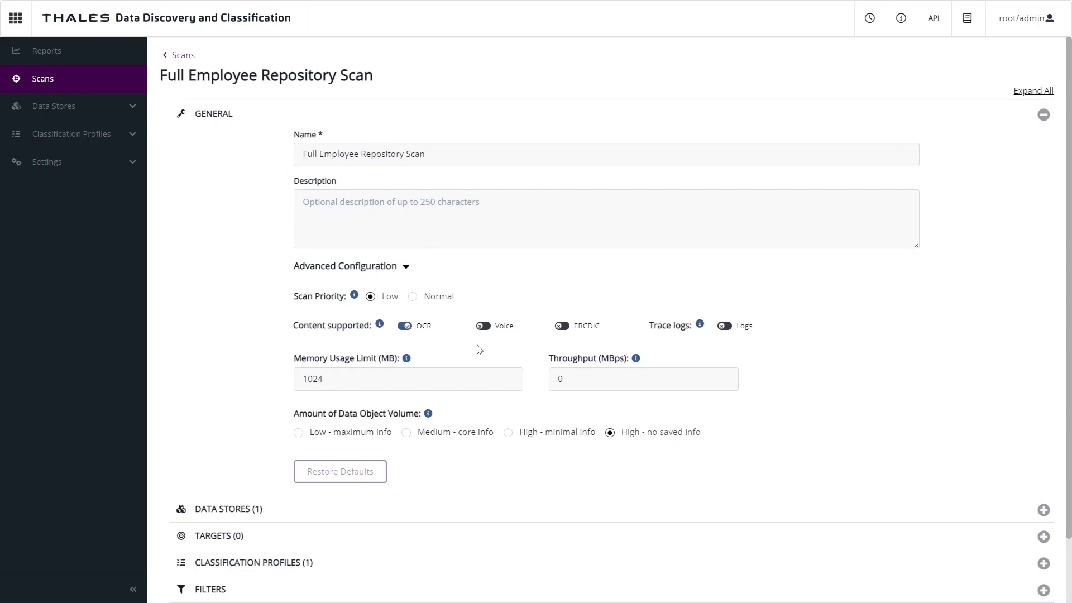
{"action": "mouse_move", "coordinate": [518, 346]}
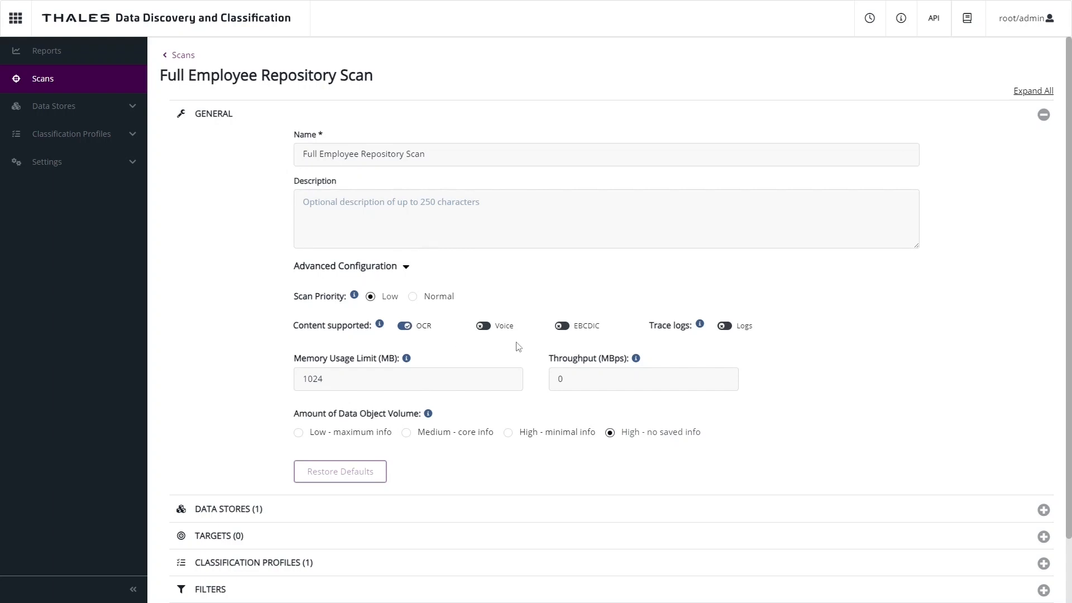
{"action": "mouse_move", "coordinate": [612, 394]}
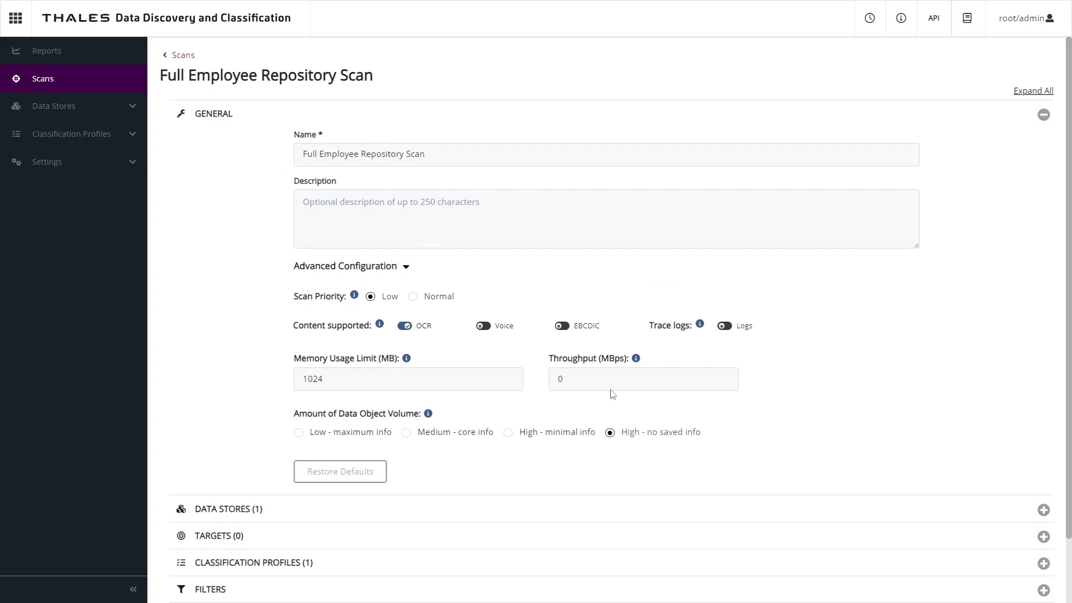
{"action": "mouse_move", "coordinate": [422, 429]}
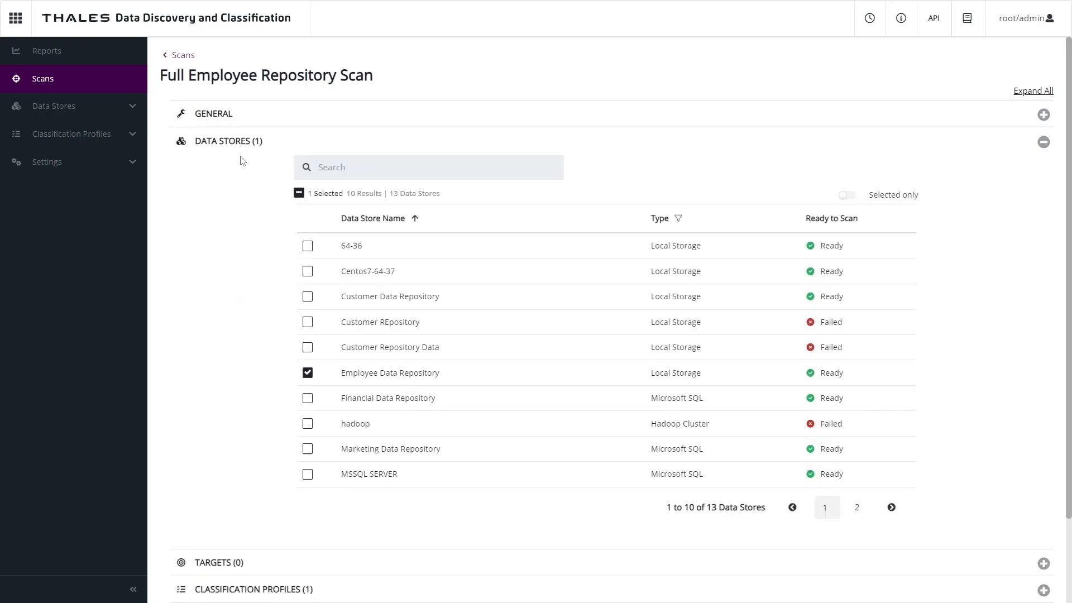
- Show only the scan's chosen data store and review its targets and classification profiles
{"action": "left_click", "coordinate": [847, 194]}
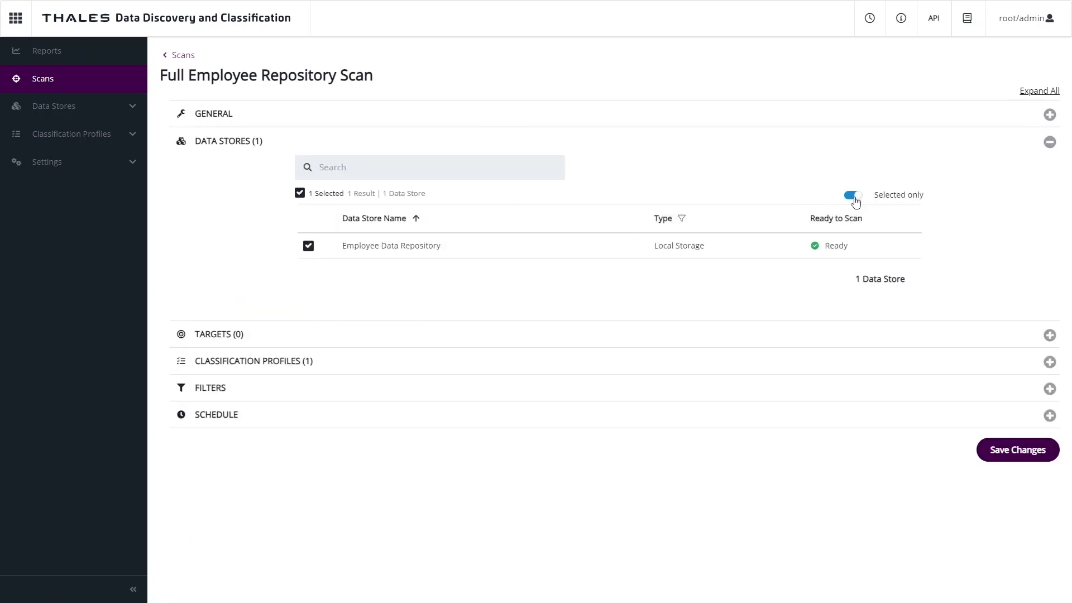
{"action": "mouse_move", "coordinate": [822, 164]}
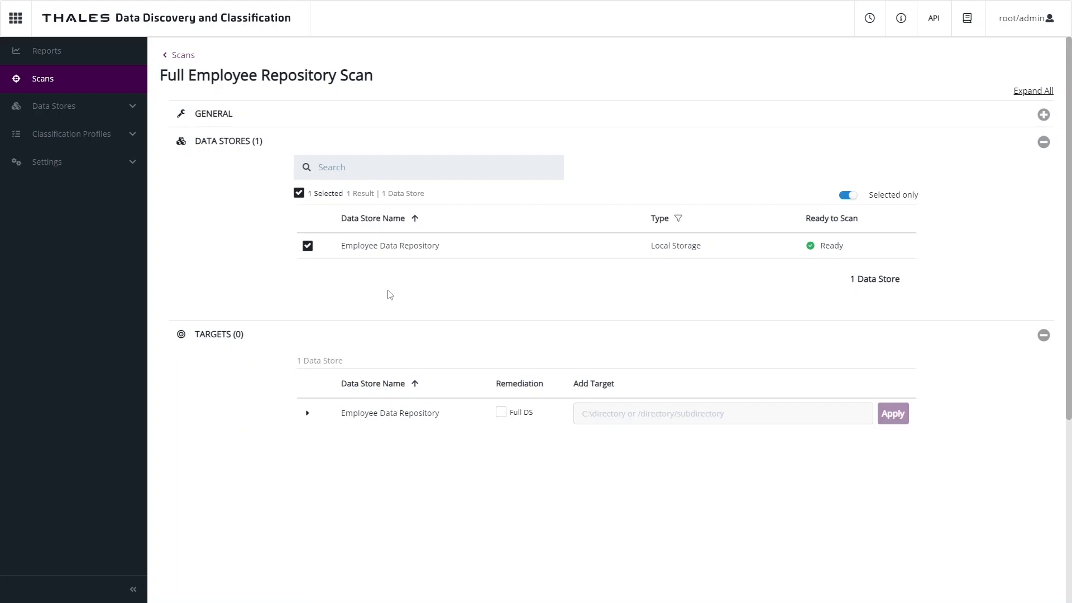
{"action": "scroll", "scroll_direction": "down", "scroll_amount": 3}
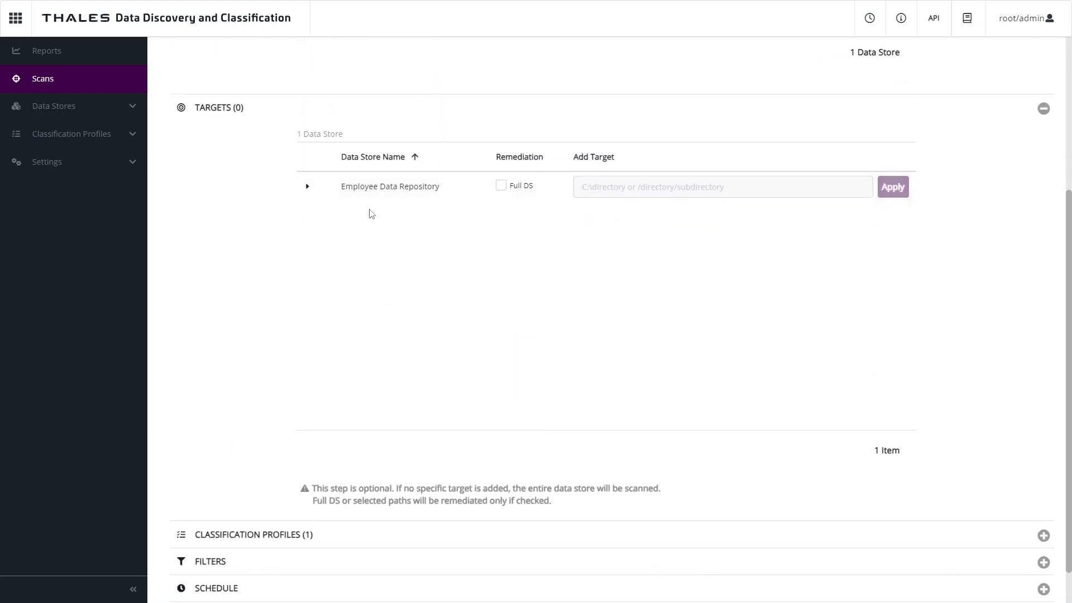
{"action": "scroll", "scroll_direction": "down", "scroll_amount": 3}
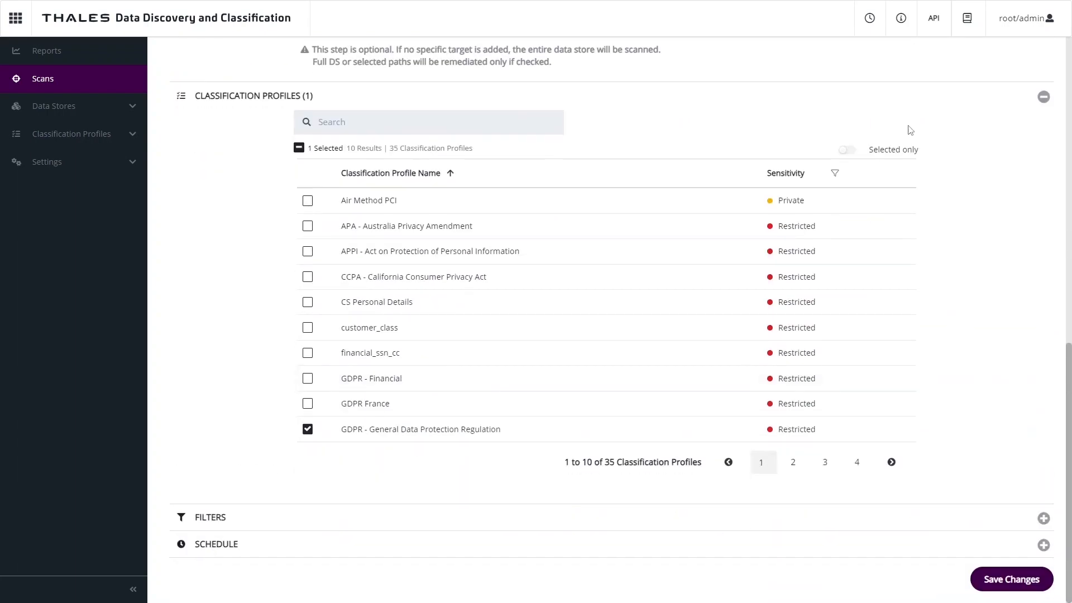
- Show only the scan's chosen GDPR profile and expand its Filters section
{"action": "left_click", "coordinate": [846, 149]}
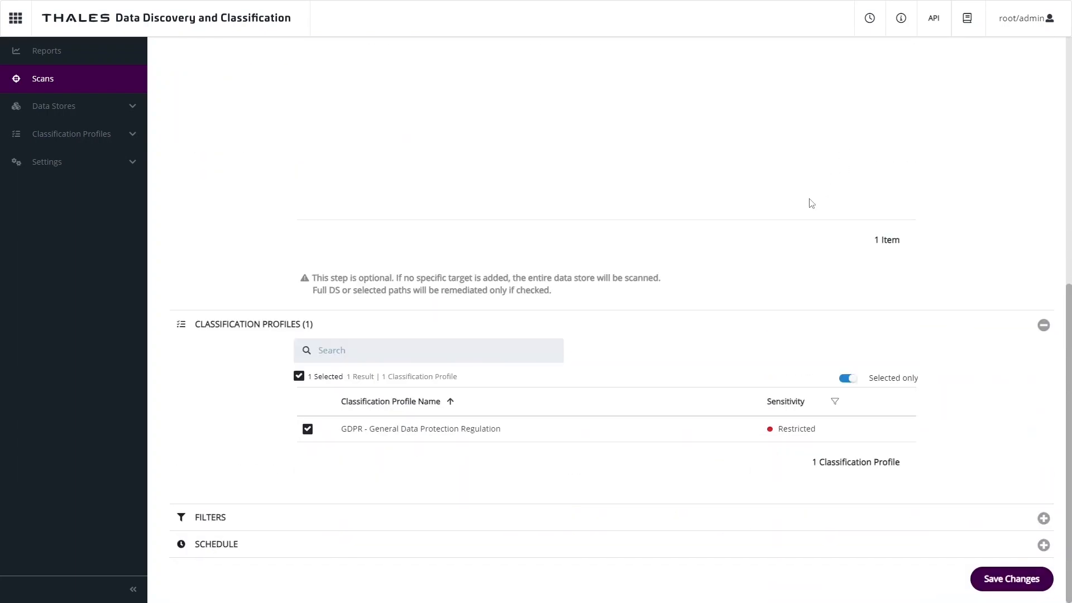
{"action": "mouse_move", "coordinate": [790, 212]}
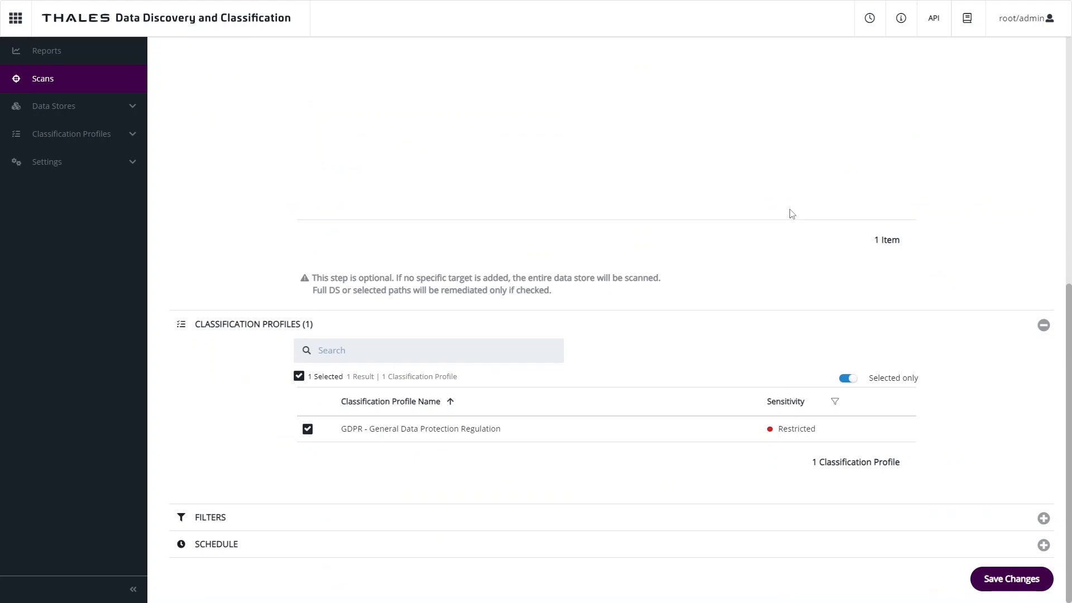
{"action": "left_click", "coordinate": [1042, 517]}
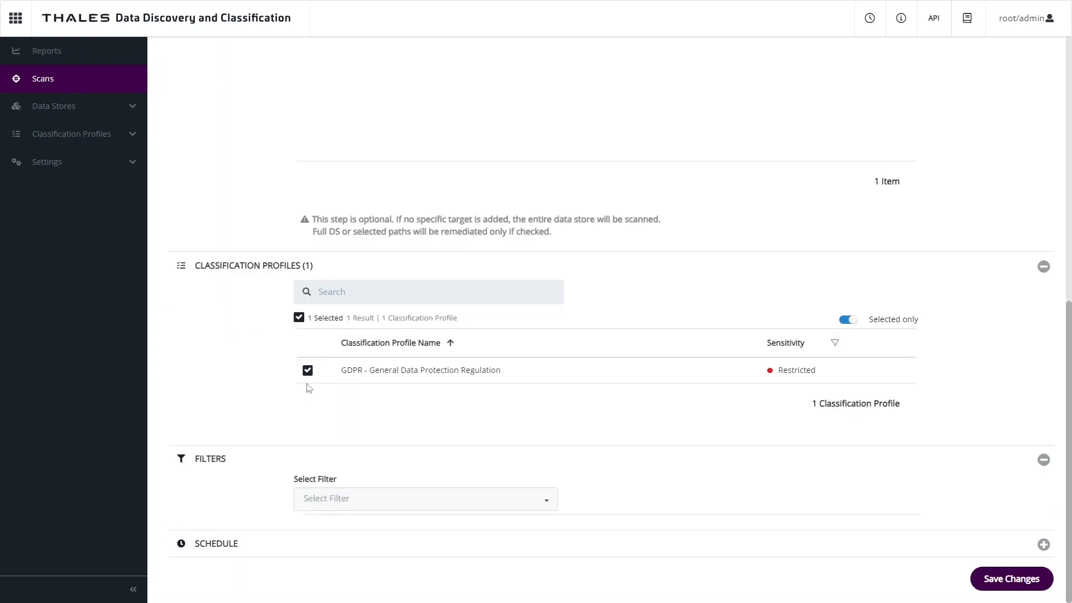
- Choose the 'Exclude location by prefix' filter, review the manual schedule, and go to Reports
{"action": "left_click", "coordinate": [425, 498]}
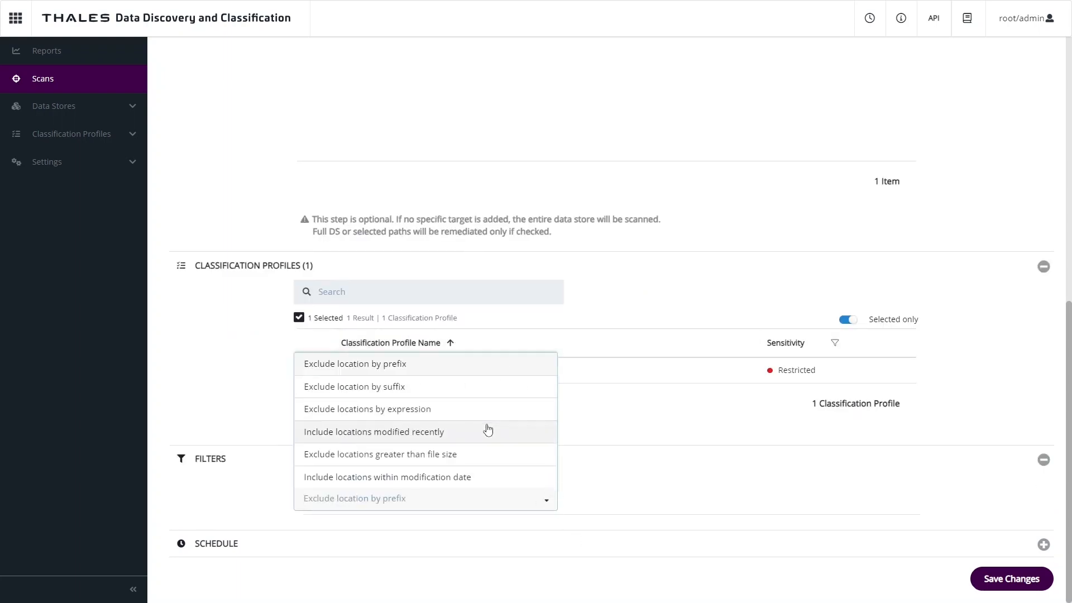
{"action": "mouse_move", "coordinate": [513, 436]}
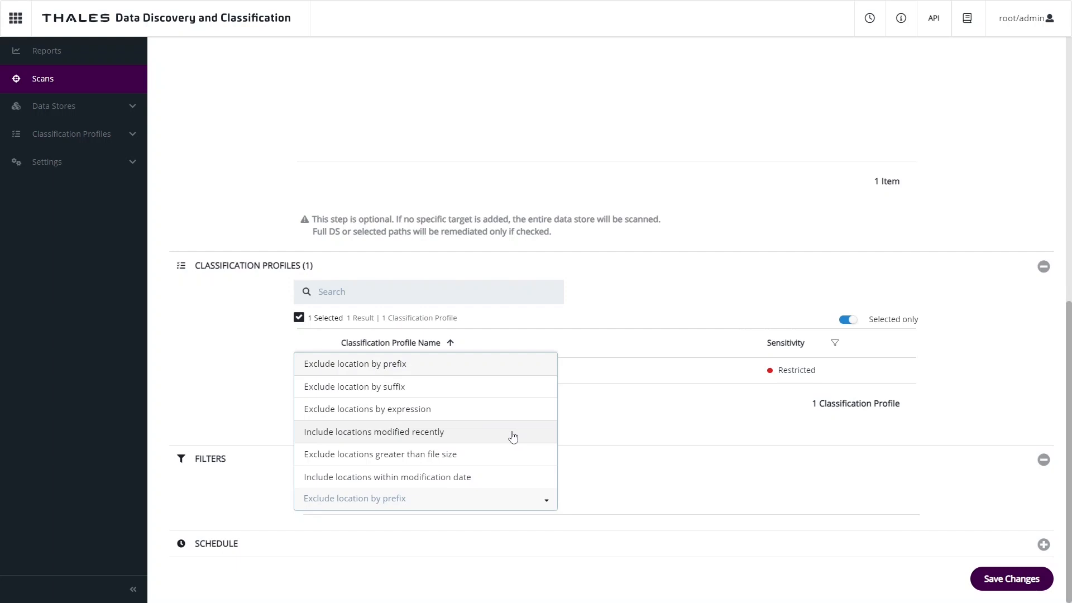
{"action": "mouse_move", "coordinate": [511, 436]}
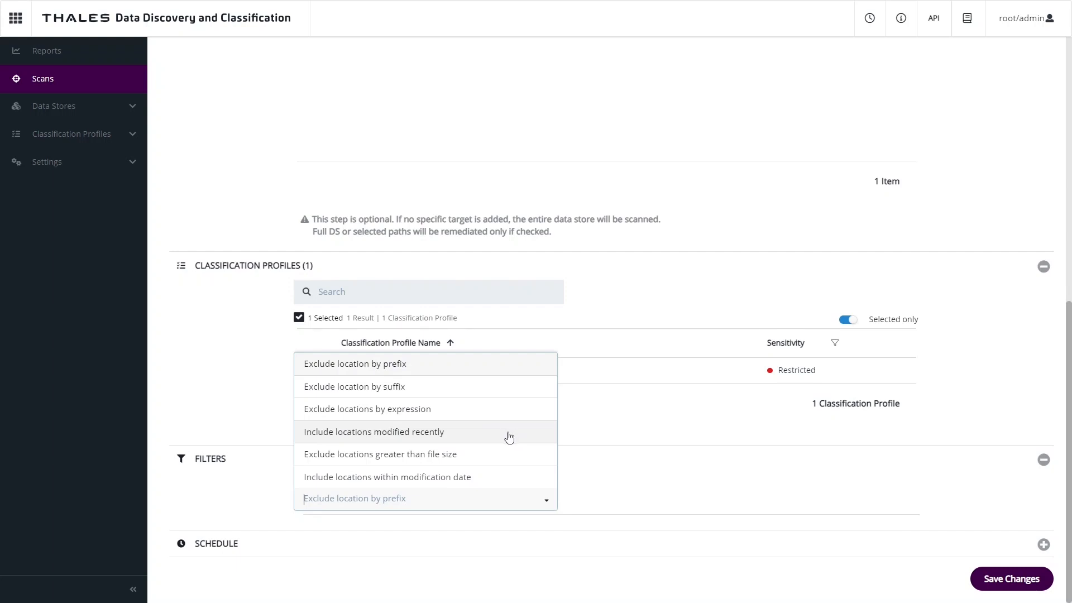
{"action": "left_click", "coordinate": [354, 363]}
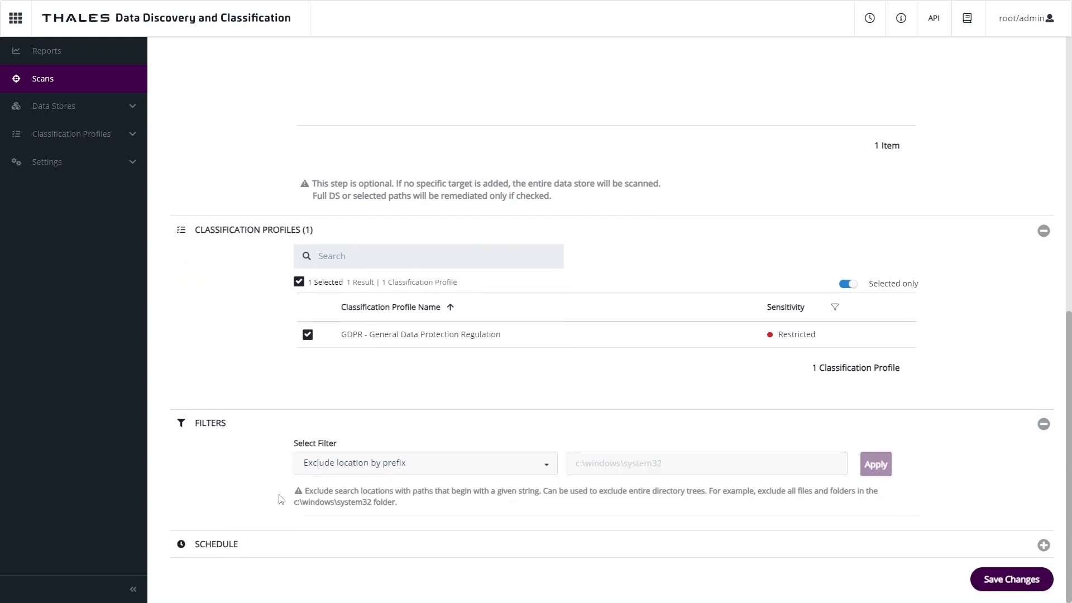
{"action": "left_click", "coordinate": [1042, 546]}
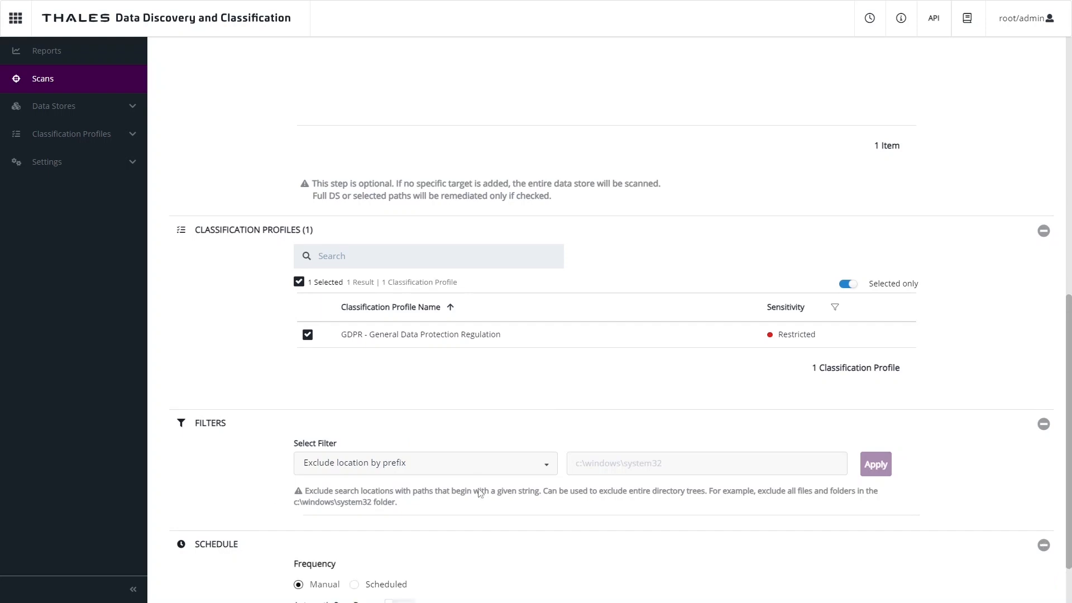
{"action": "scroll", "scroll_direction": "down", "scroll_amount": 3}
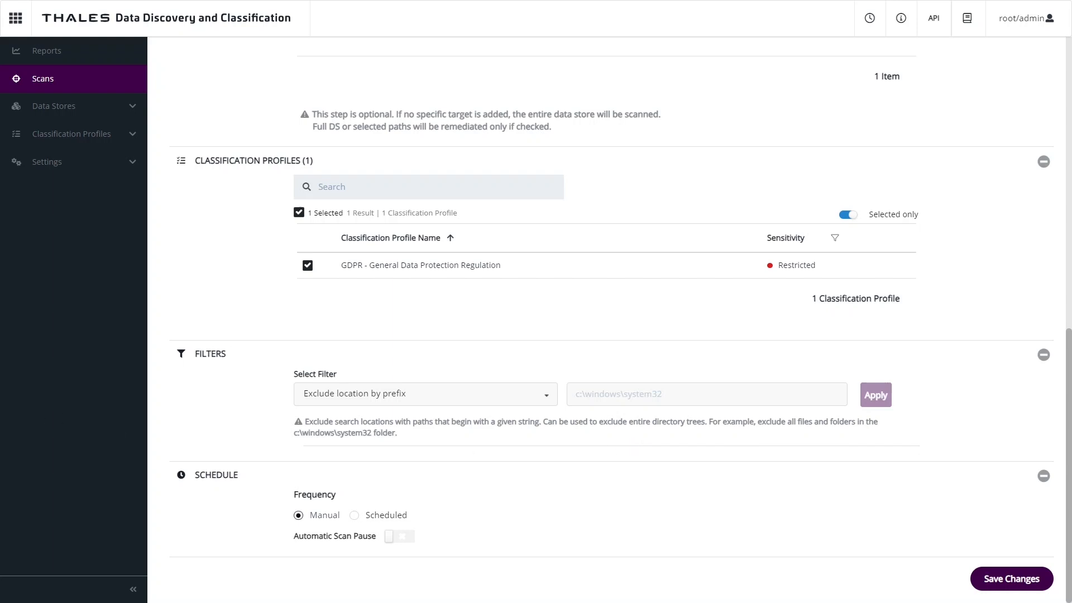
{"action": "left_click", "coordinate": [47, 51]}
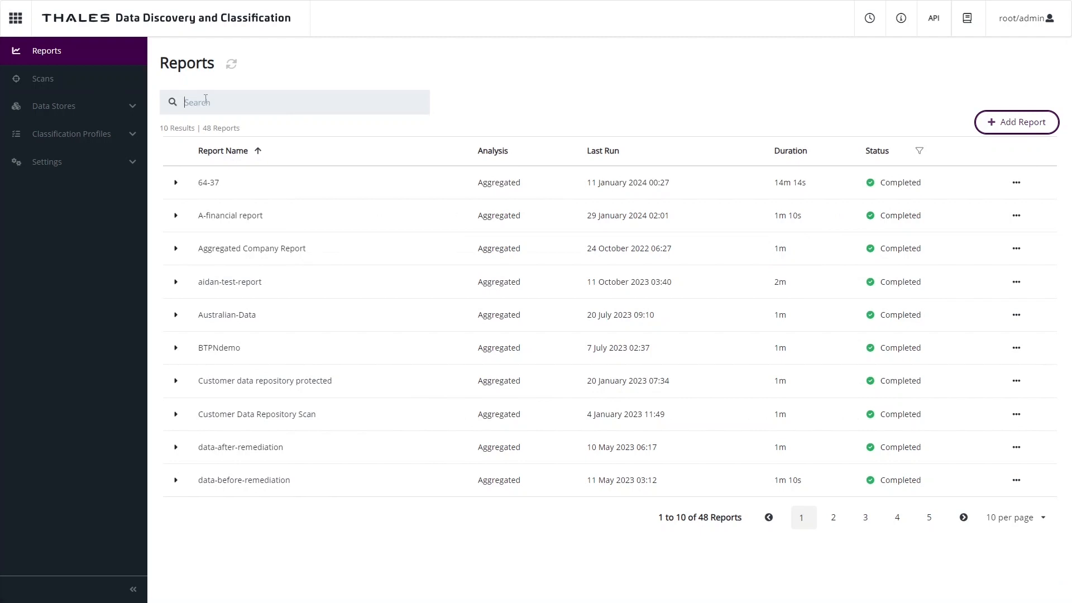
- Filter reports by 'company' and show the Aggregated Company Report's actions menu
{"action": "type", "text": "company"}
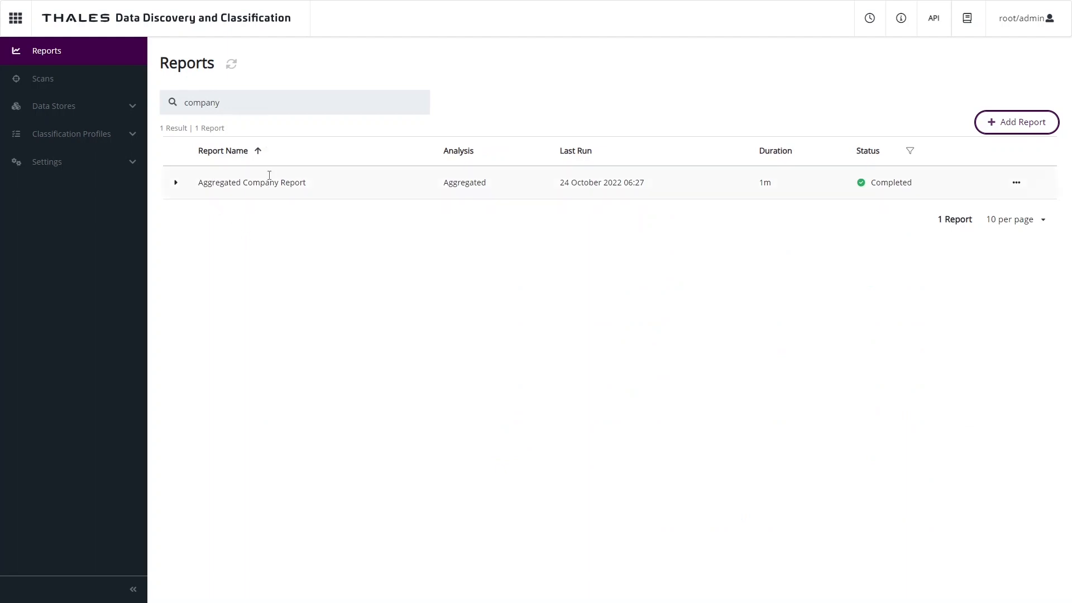
{"action": "mouse_move", "coordinate": [269, 211]}
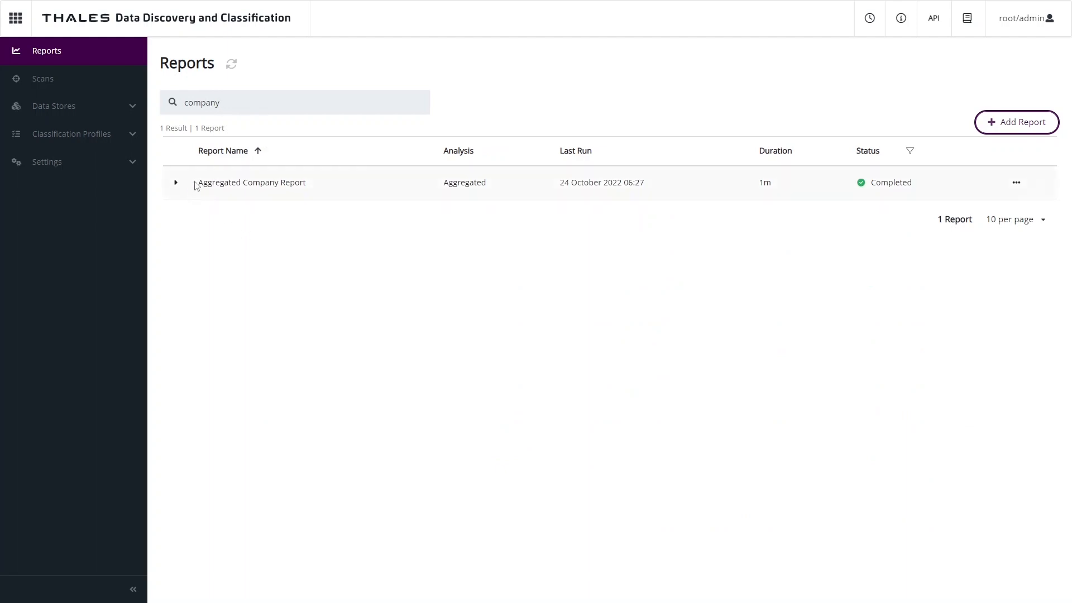
{"action": "left_click", "coordinate": [1016, 182]}
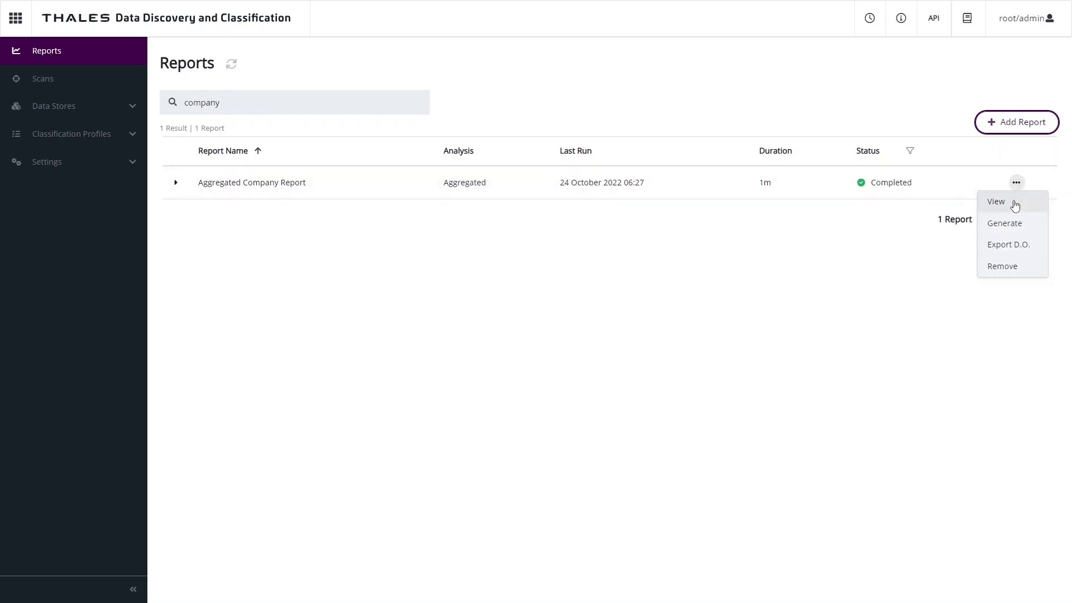
- View the Aggregated Company Report: 20 objects scanned, 12 sensitive, 872 matches, with donut, treemap and bubble charts
{"action": "left_click", "coordinate": [996, 202]}
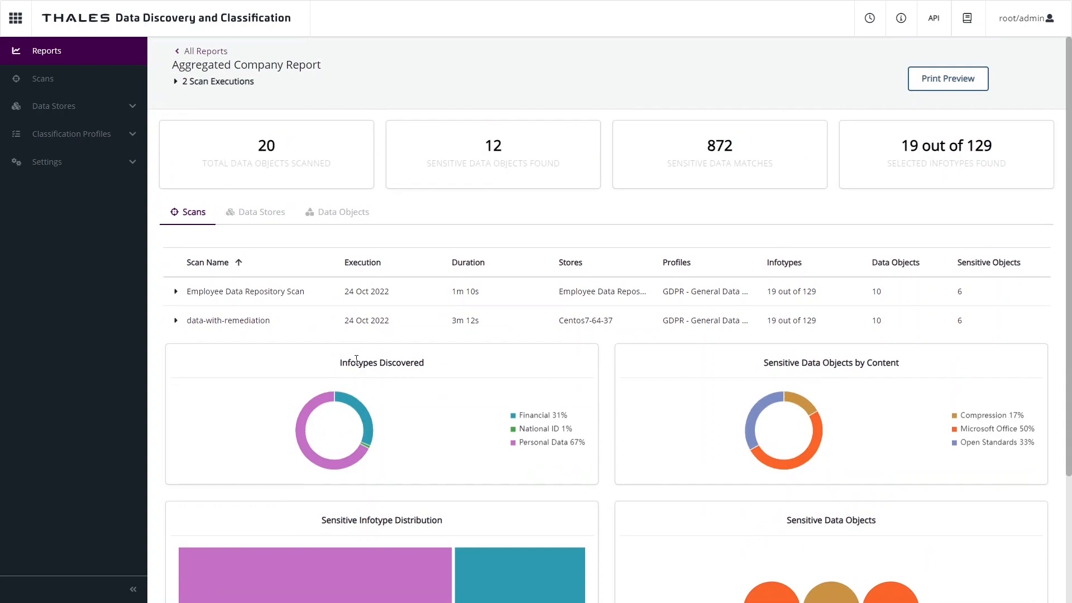
{"action": "mouse_move", "coordinate": [522, 405]}
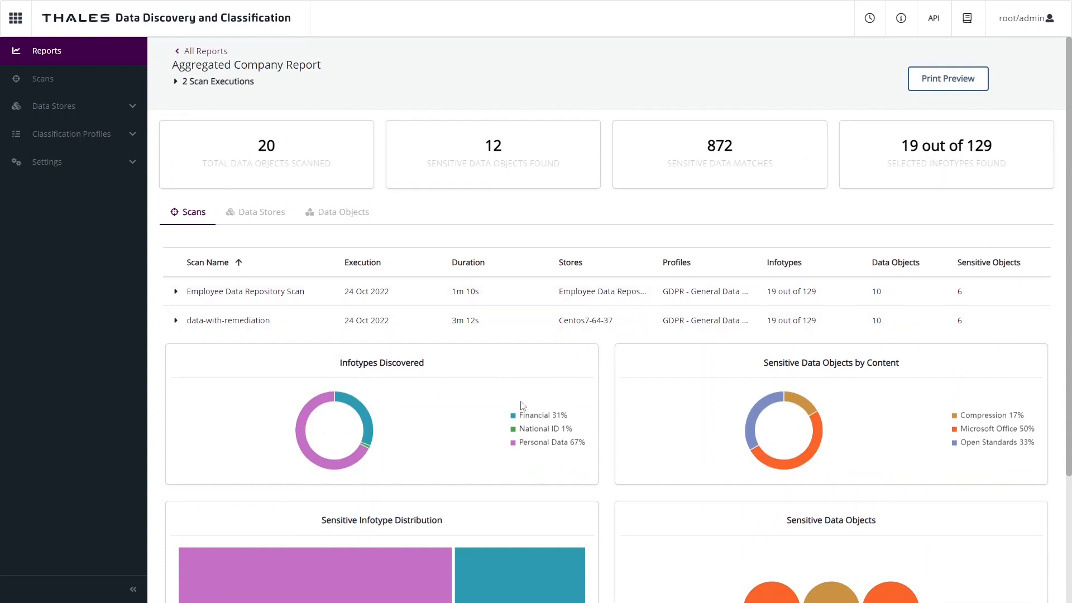
{"action": "mouse_move", "coordinate": [523, 422]}
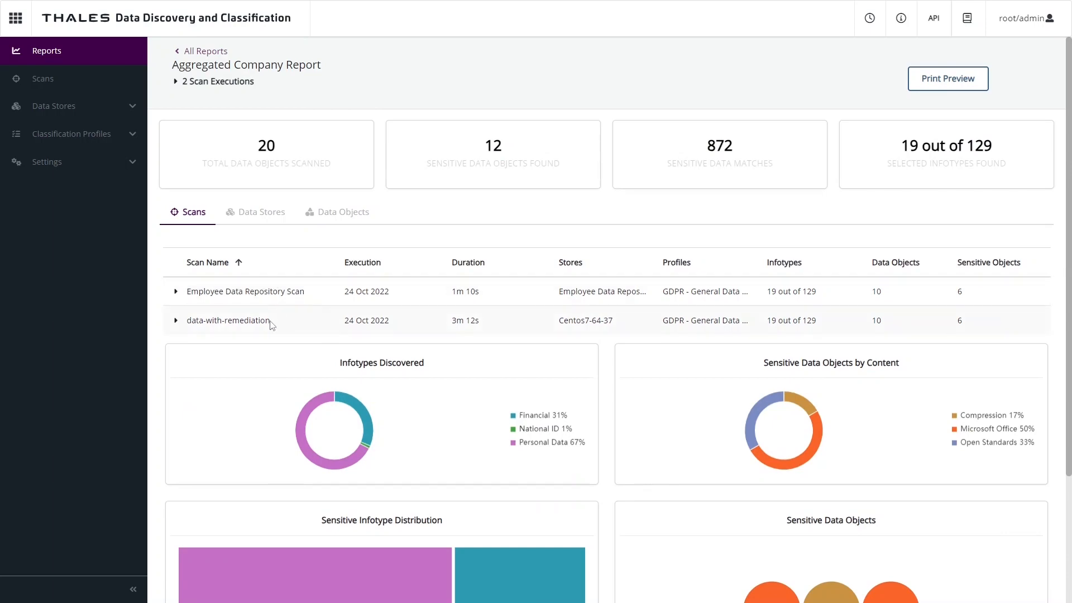
{"action": "mouse_move", "coordinate": [356, 409]}
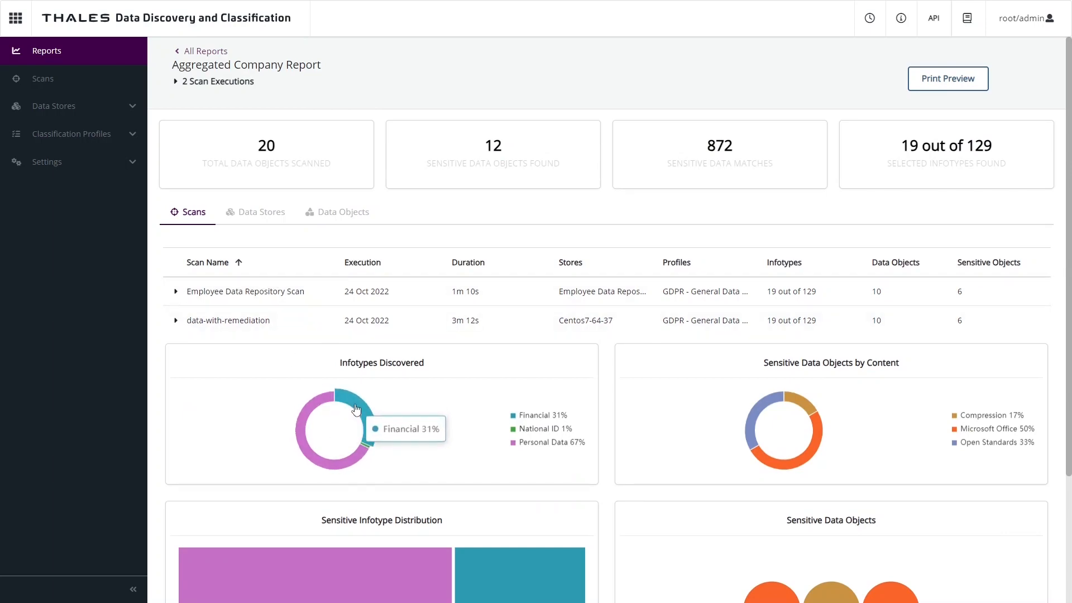
{"action": "scroll", "scroll_direction": "down", "scroll_amount": 3}
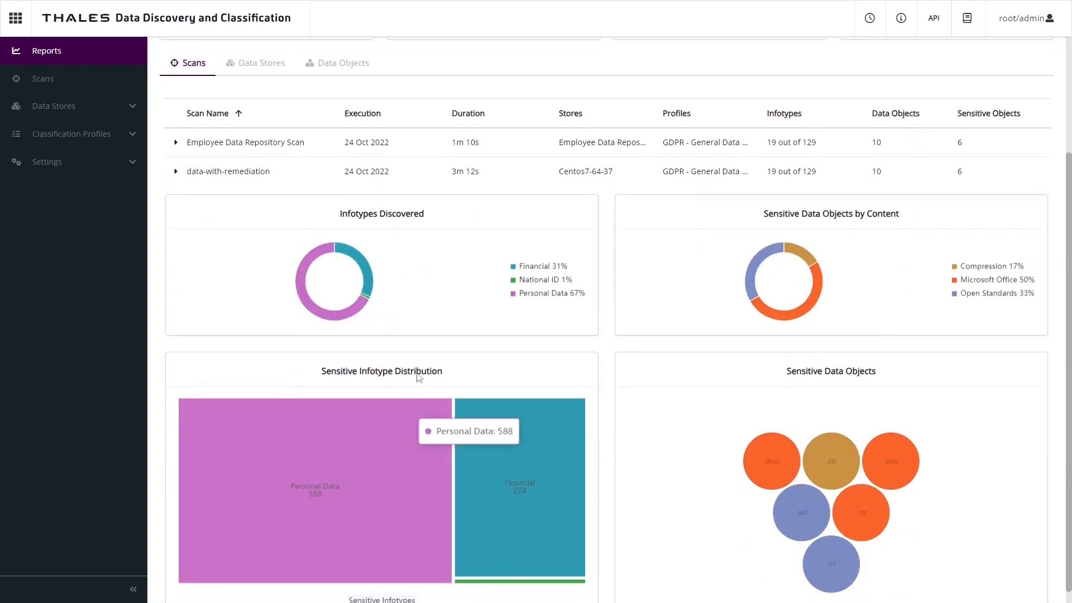
{"action": "scroll", "scroll_direction": "up", "scroll_amount": 3}
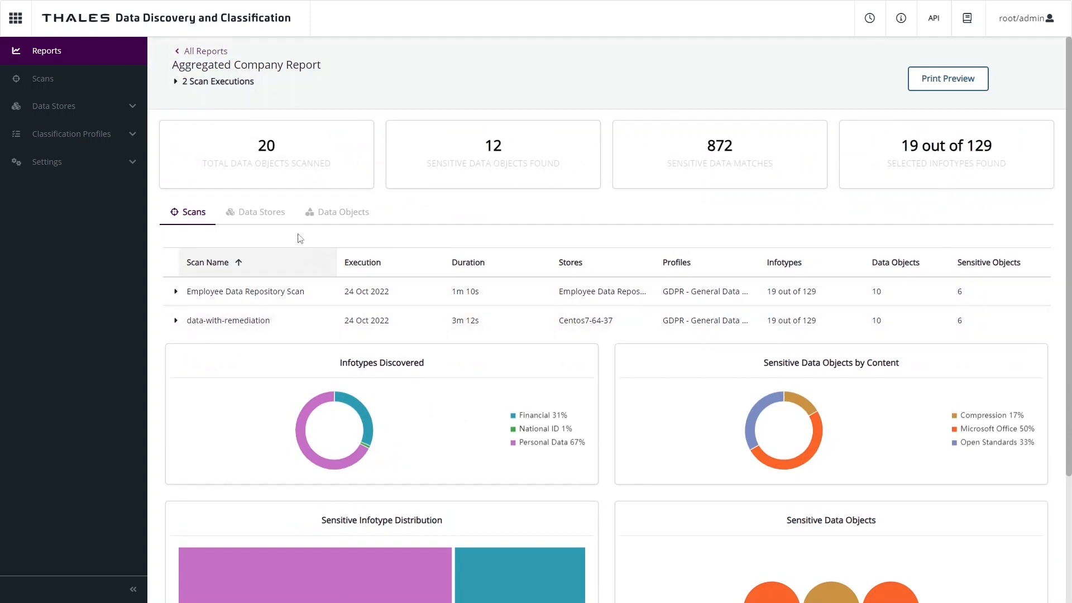
- Show the Data Stores breakdown listing Centos7-64-37 (risk 47) and Employee Data Repository (risk 69)
{"action": "left_click", "coordinate": [261, 211]}
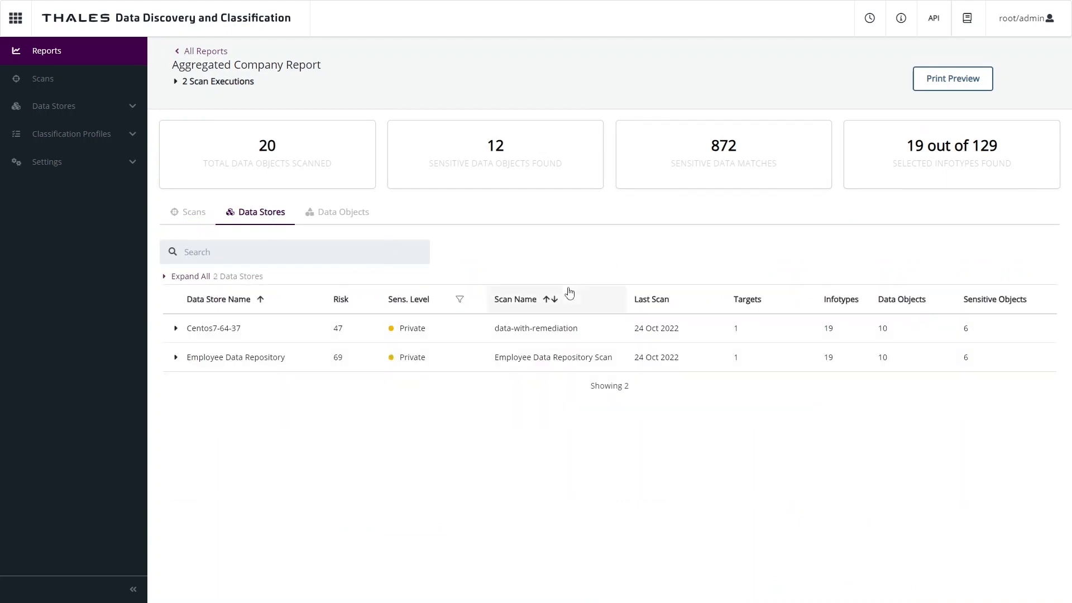
{"action": "mouse_move", "coordinate": [555, 242]}
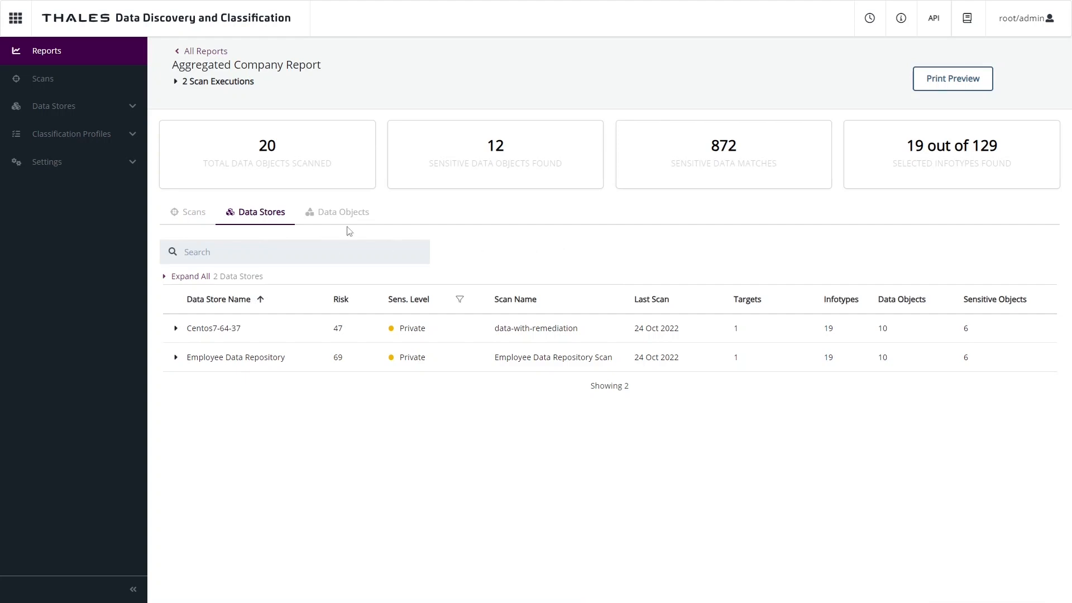
- Show the Data Objects breakdown ranking files such as Sensitive Employee Info.xls (risk 28)
{"action": "left_click", "coordinate": [344, 212]}
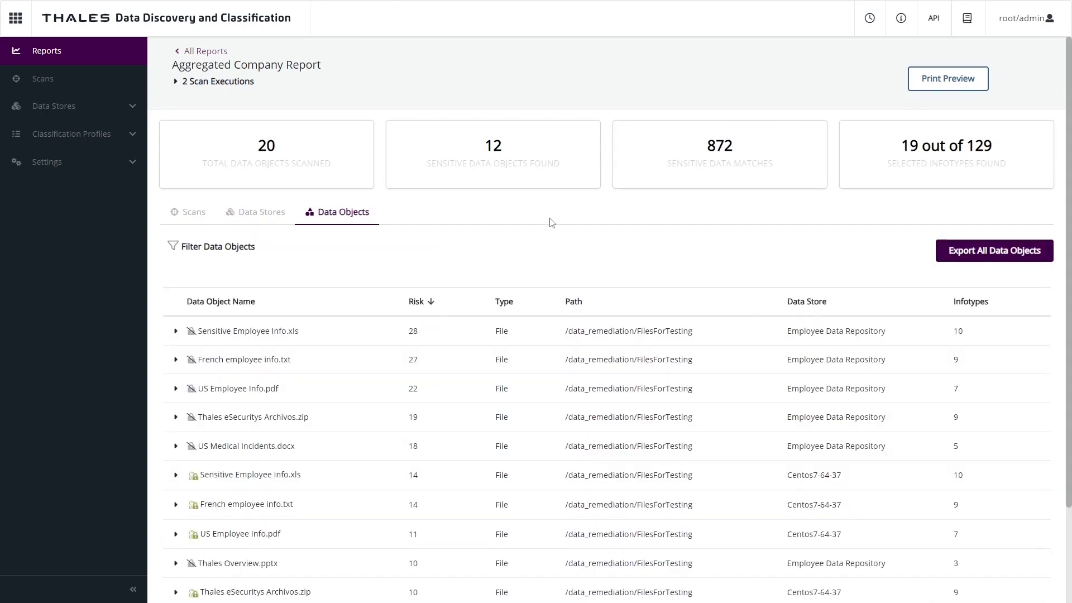
{"action": "mouse_move", "coordinate": [547, 236]}
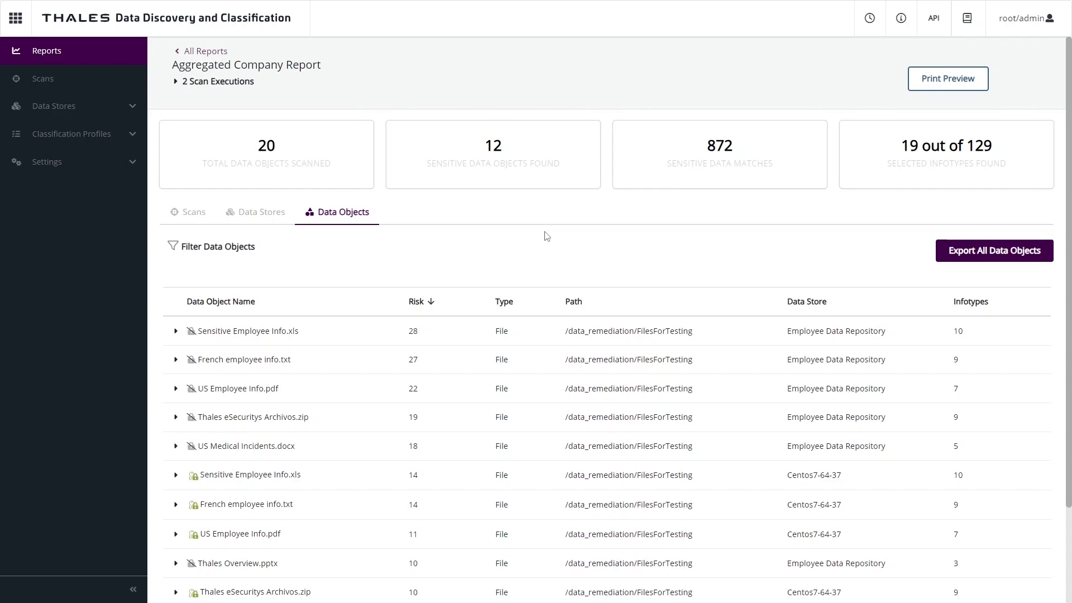
{"action": "mouse_move", "coordinate": [714, 249]}
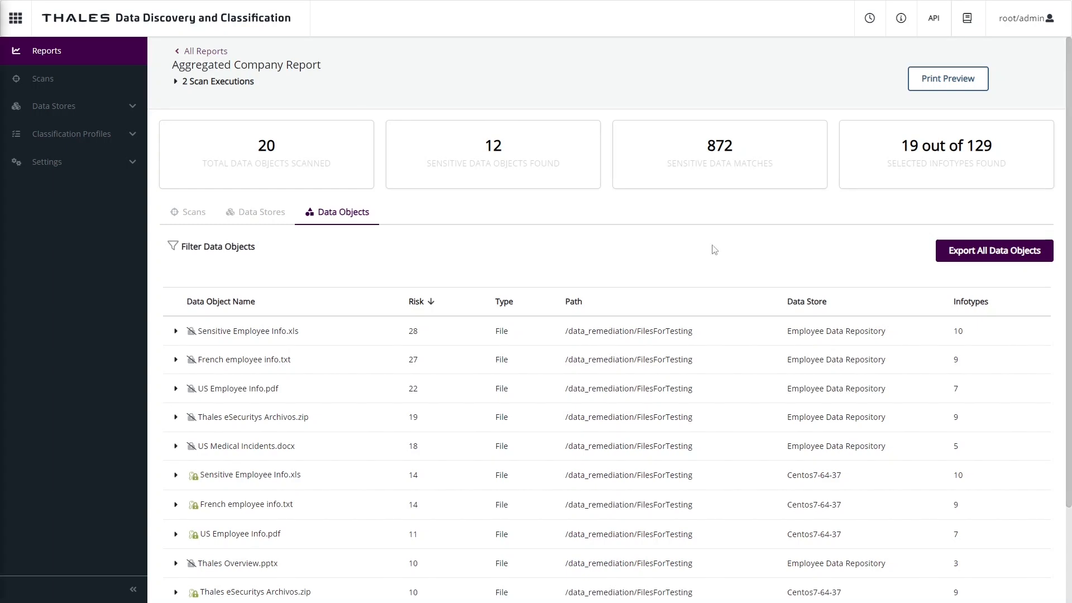
{"action": "mouse_move", "coordinate": [209, 341]}
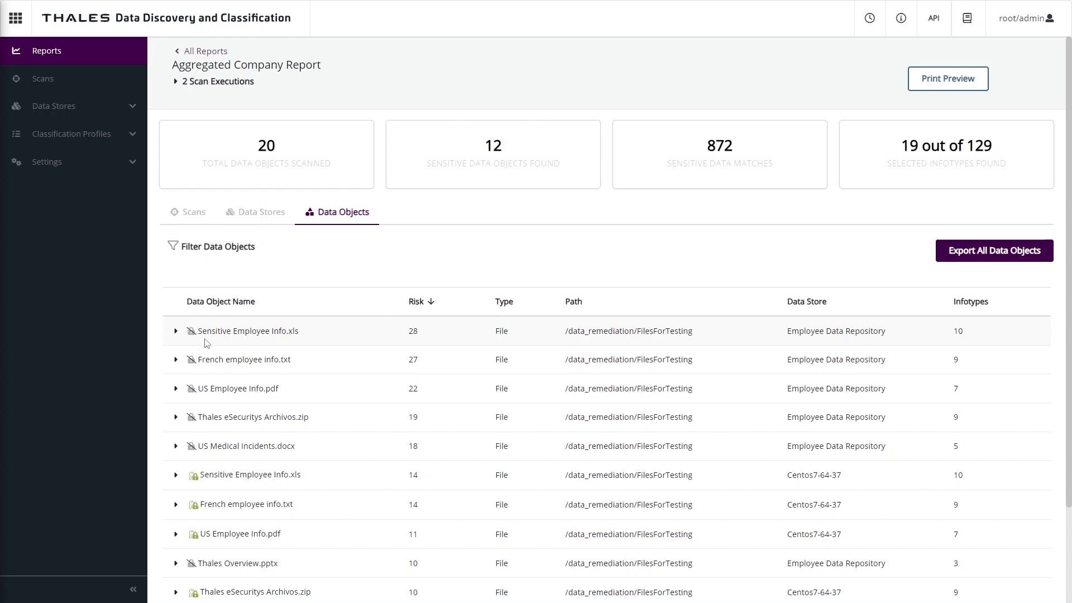
- Expand Sensitive Employee Info.xls to reveal 10 infotypes, 115 matches and remediation status Disabled
{"action": "left_click", "coordinate": [175, 330]}
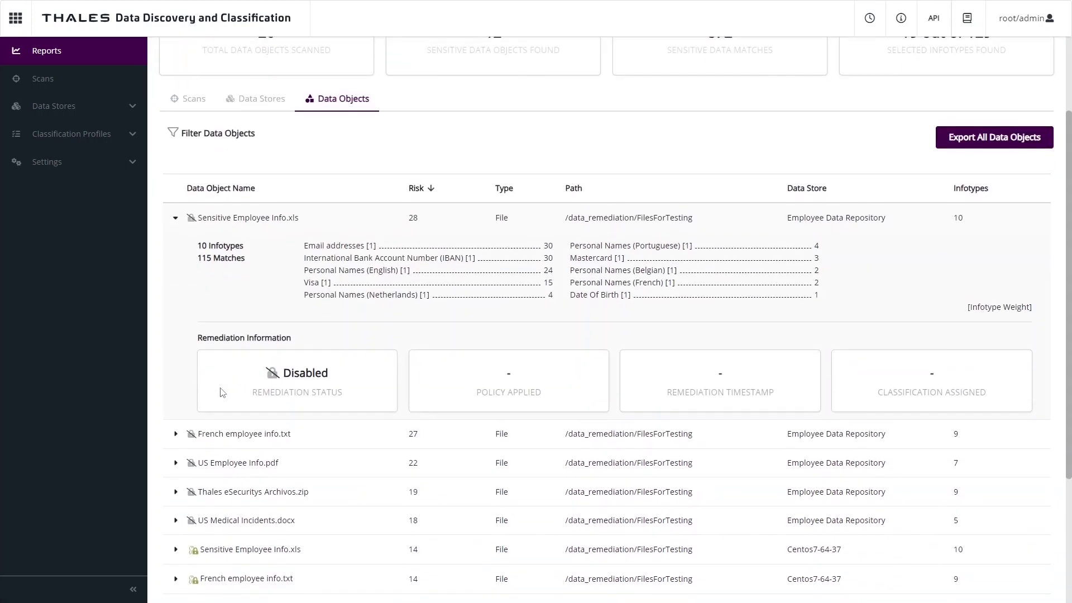
{"action": "mouse_move", "coordinate": [252, 405]}
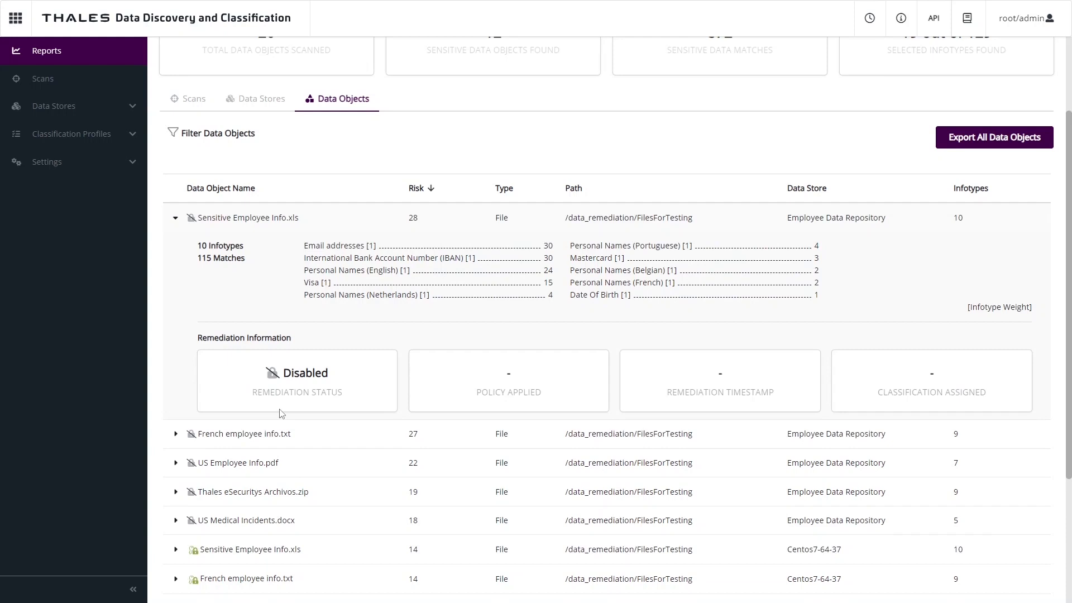
{"action": "mouse_move", "coordinate": [190, 492]}
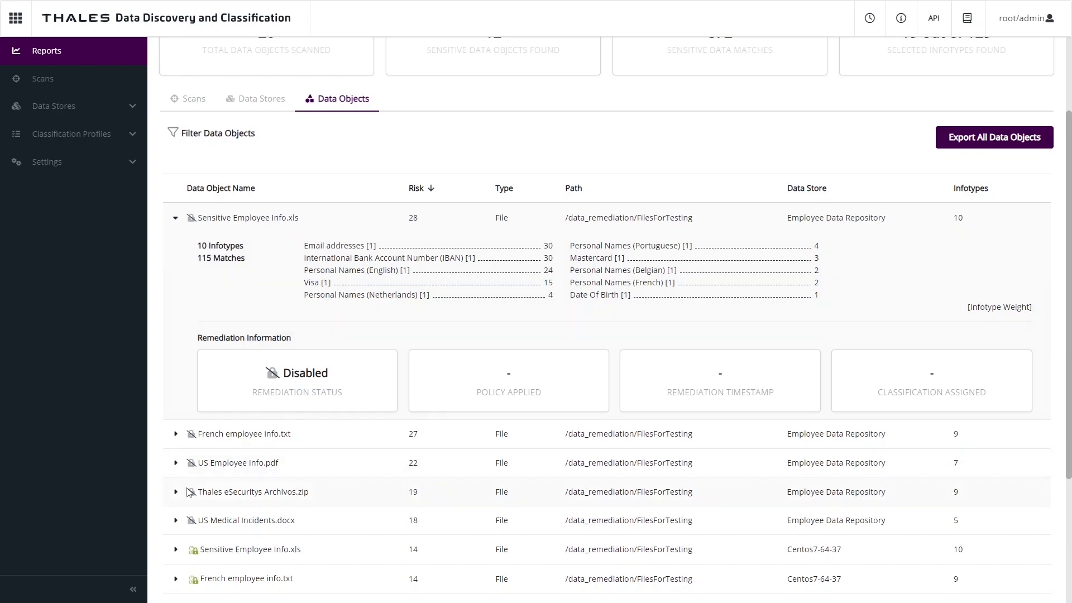
{"action": "scroll", "scroll_direction": "down", "scroll_amount": 3}
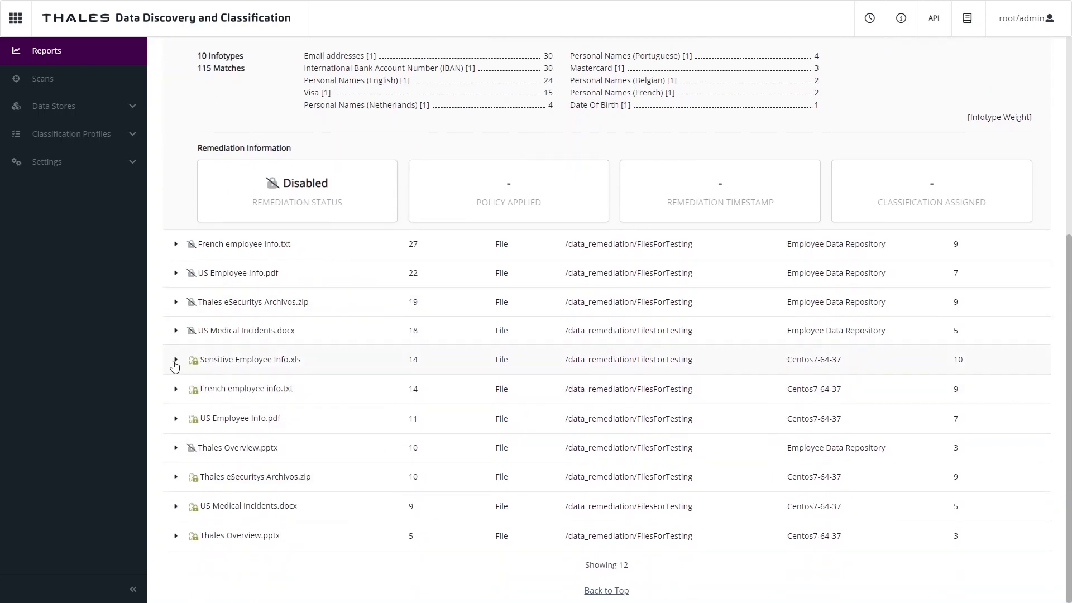
- Expand the Centos7-64-37 copy of Sensitive Employee Info.xls and read its GDPR GuardPoint remediation cards
{"action": "left_click", "coordinate": [175, 360]}
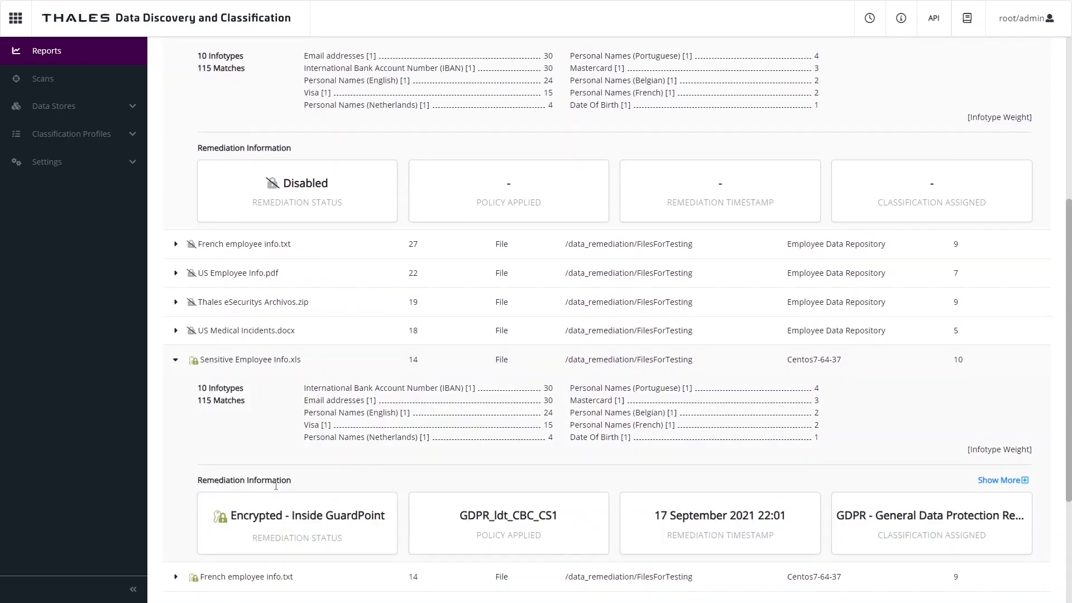
{"action": "mouse_move", "coordinate": [374, 547]}
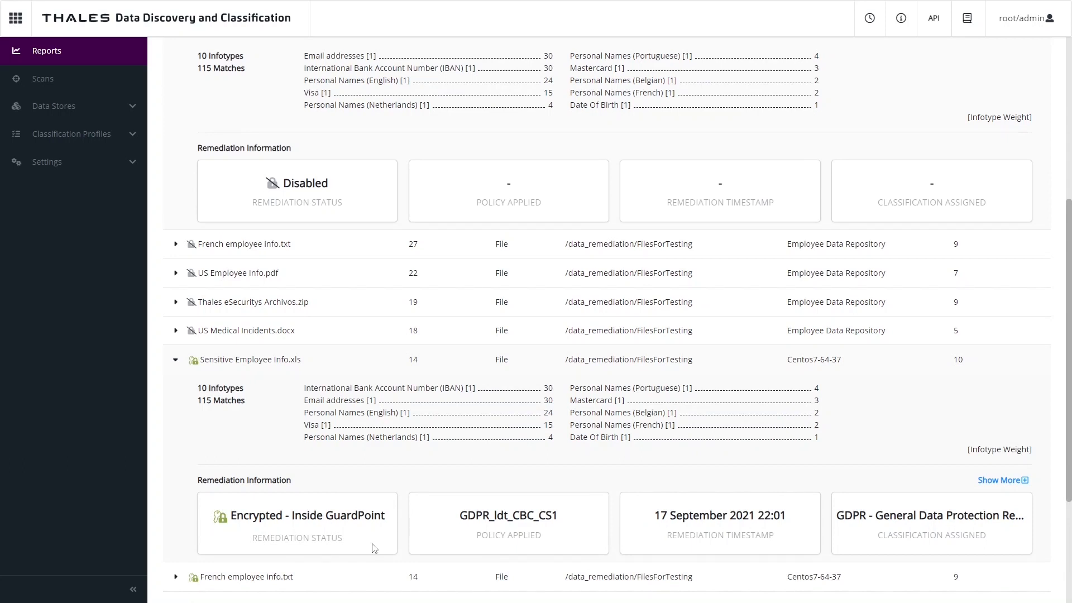
{"action": "mouse_move", "coordinate": [351, 545]}
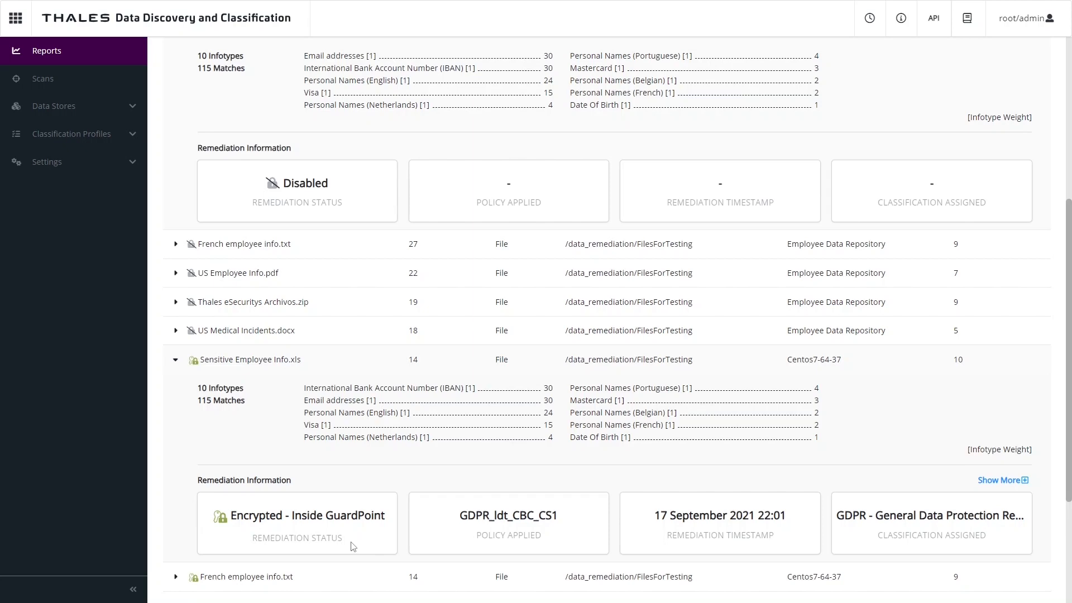
{"action": "mouse_move", "coordinate": [373, 471]}
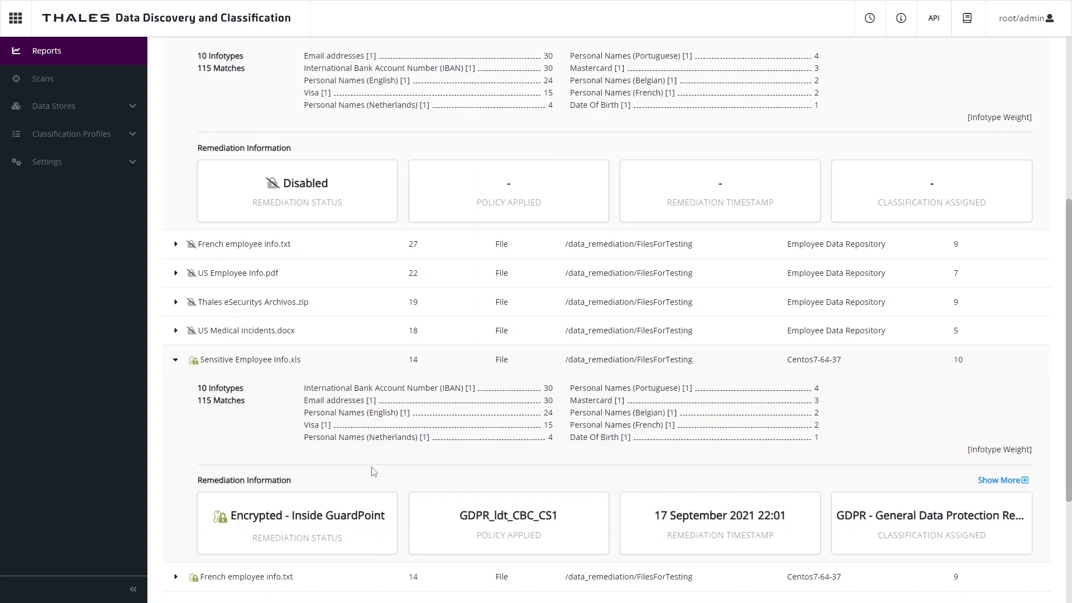
{"action": "scroll", "scroll_direction": "down", "scroll_amount": 3}
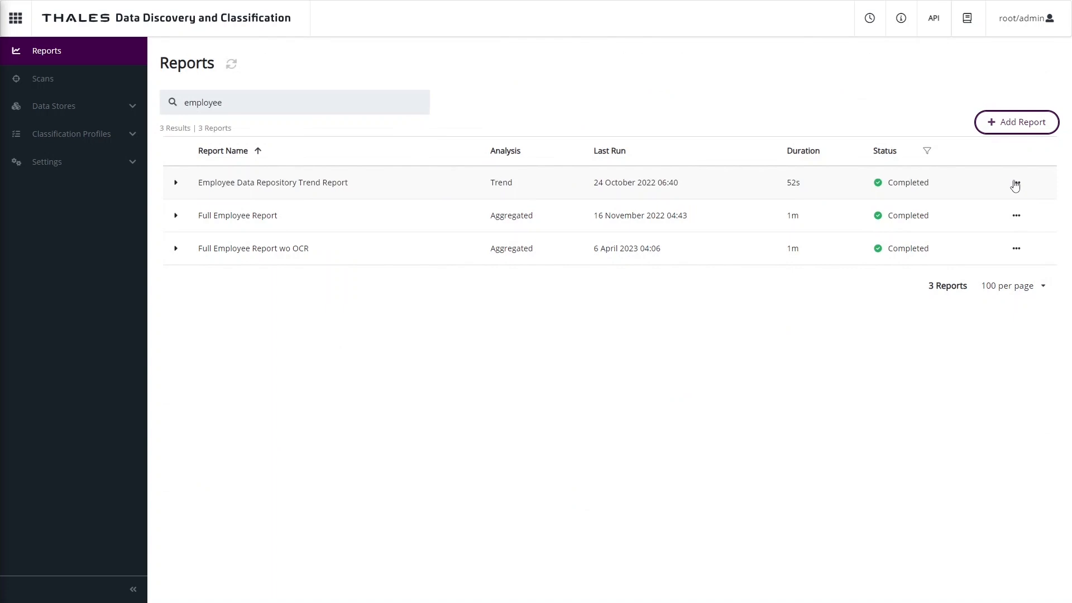
{"action": "mouse_move", "coordinate": [1017, 187]}
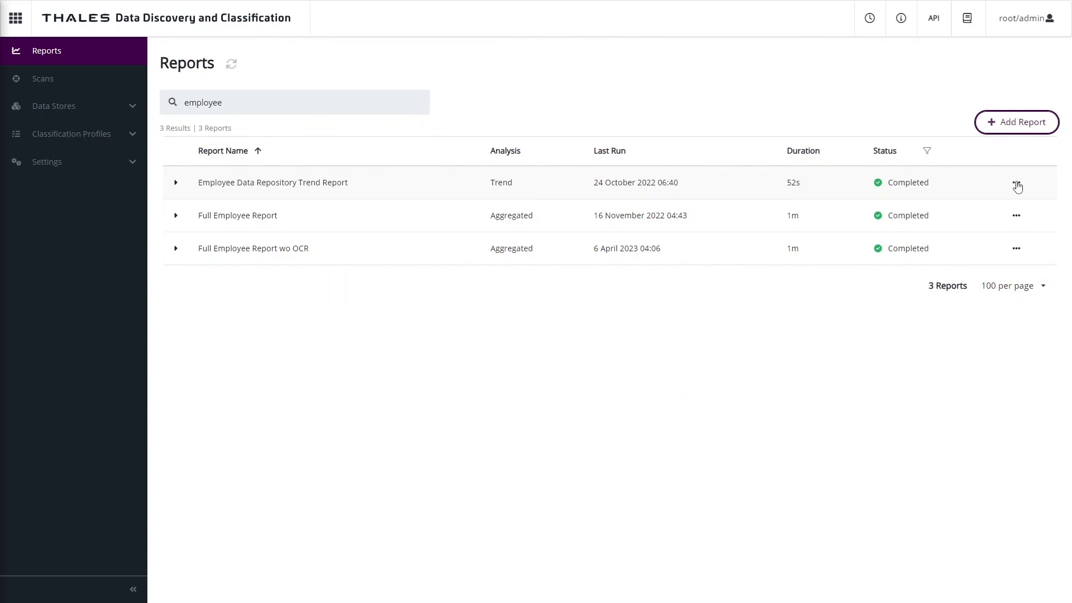
- View the Employee Data Repository Trend Report with charts across 9 scan executions
{"action": "left_click", "coordinate": [1016, 182]}
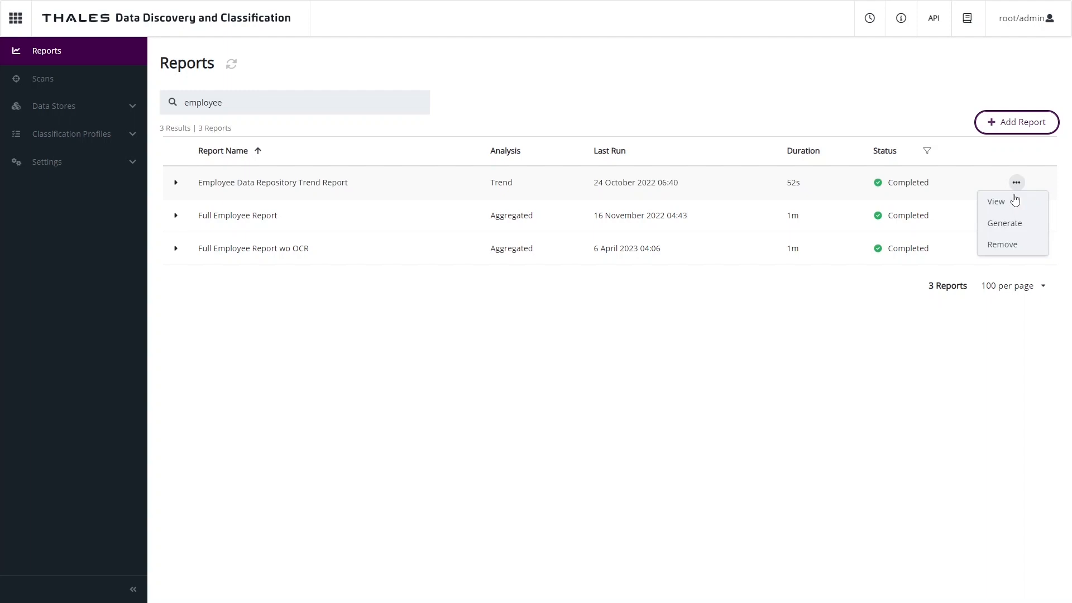
{"action": "left_click", "coordinate": [996, 201]}
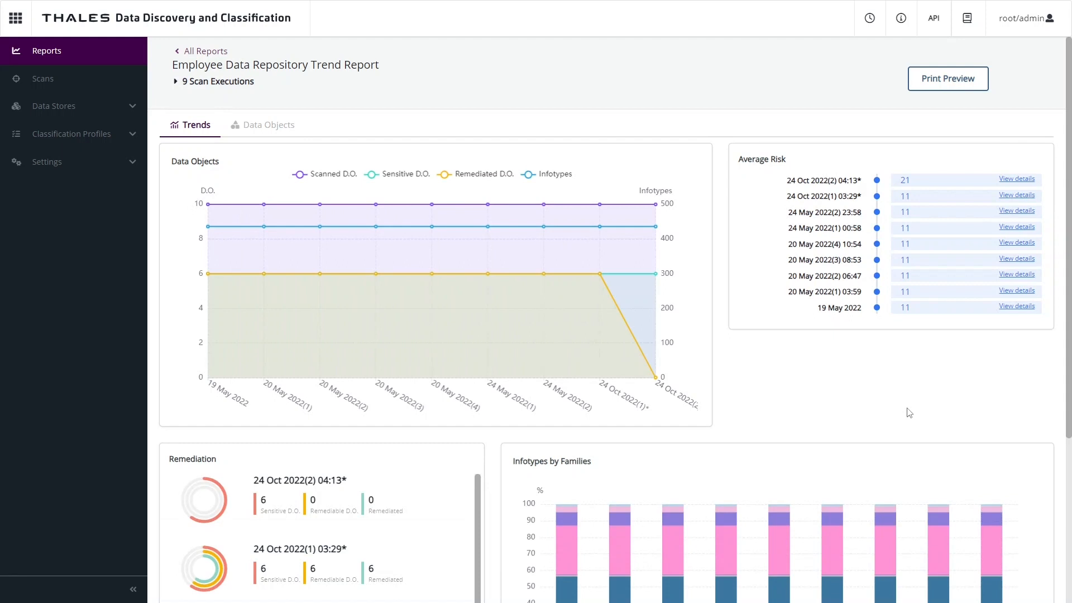
{"action": "mouse_move", "coordinate": [297, 214]}
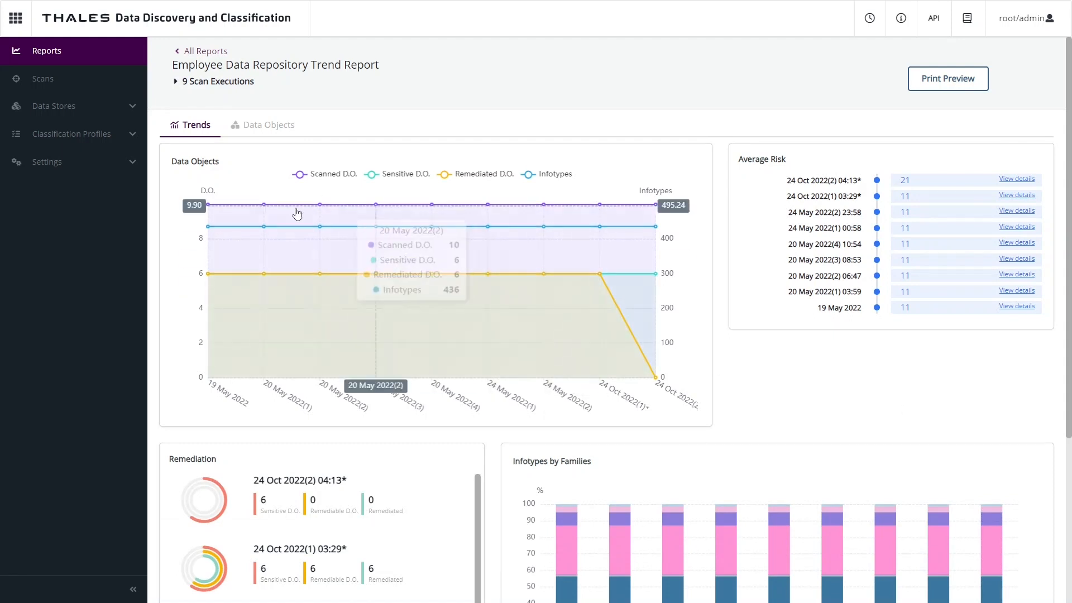
{"action": "mouse_move", "coordinate": [251, 209]}
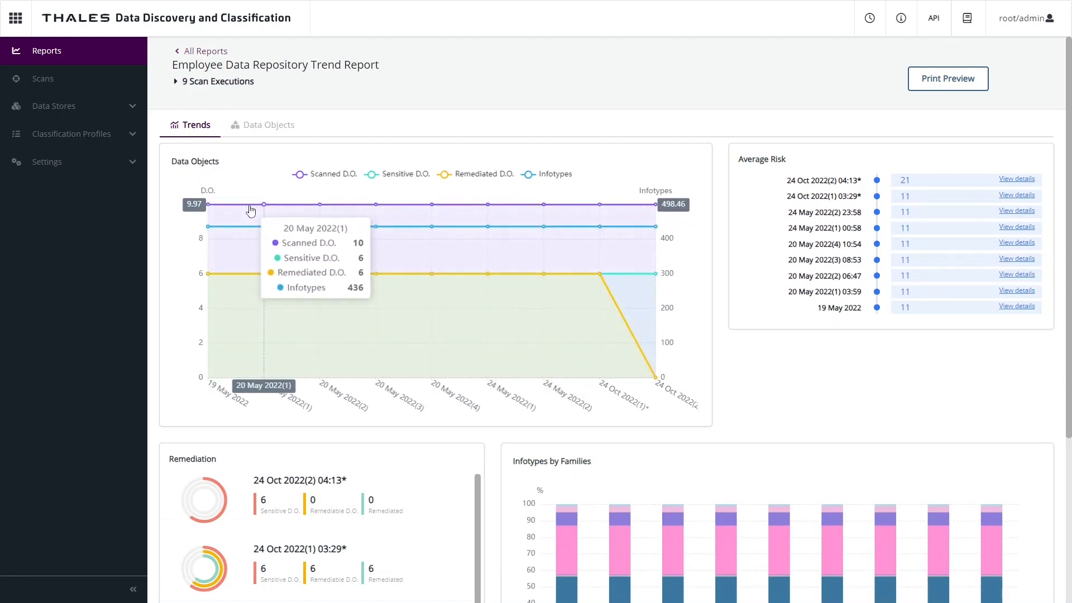
{"action": "mouse_move", "coordinate": [306, 198]}
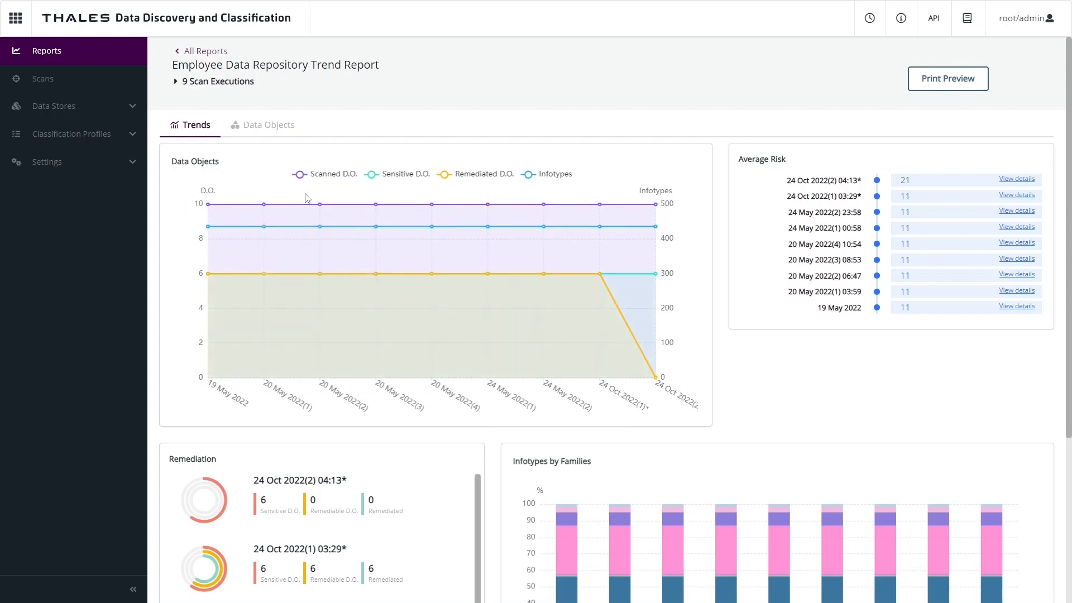
{"action": "mouse_move", "coordinate": [403, 193]}
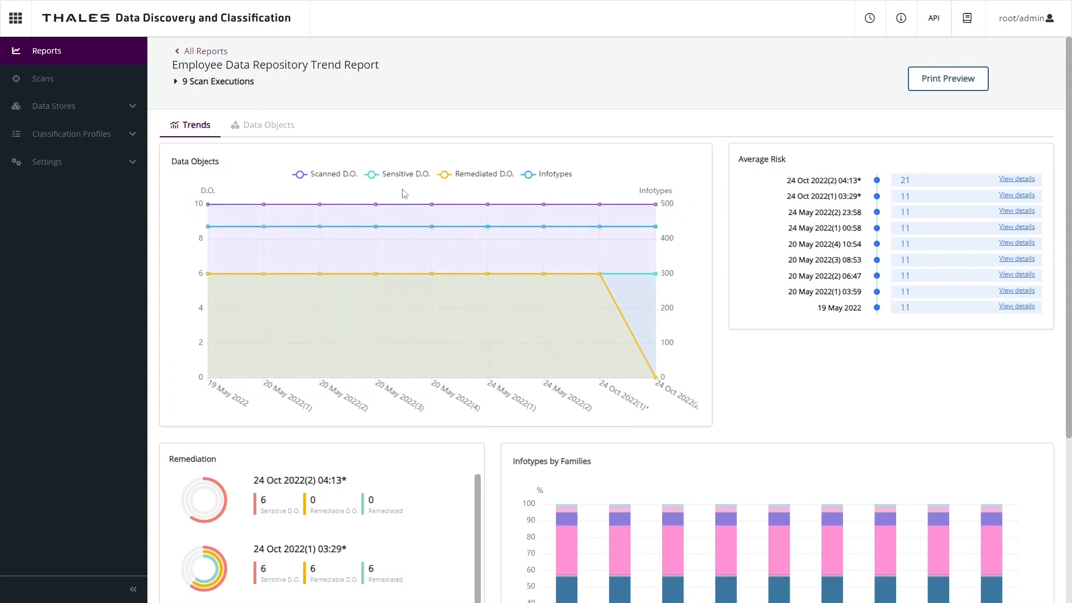
{"action": "mouse_move", "coordinate": [479, 194]}
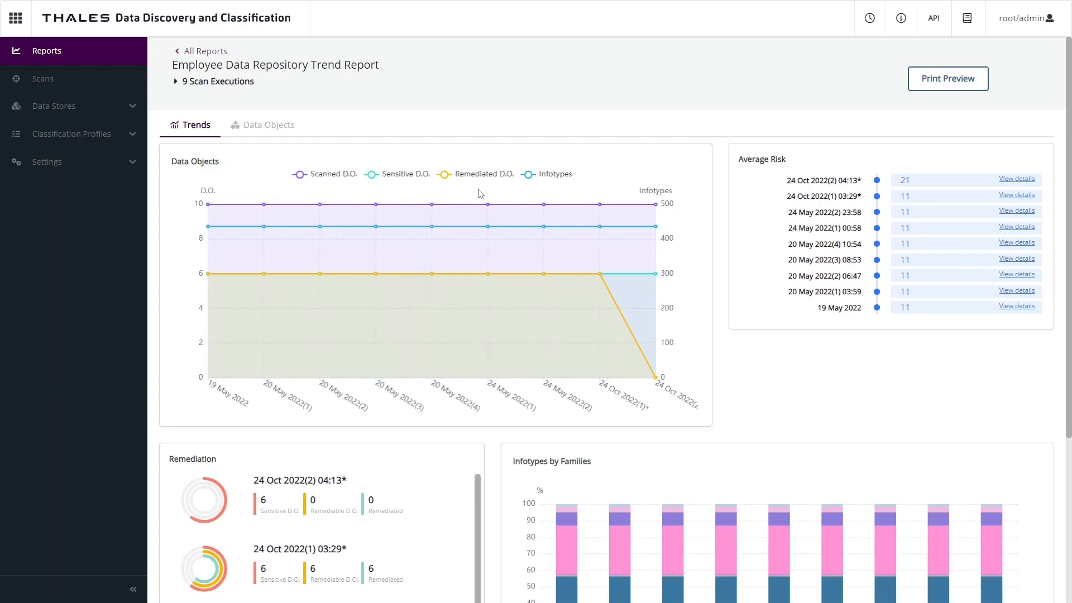
{"action": "mouse_move", "coordinate": [573, 189]}
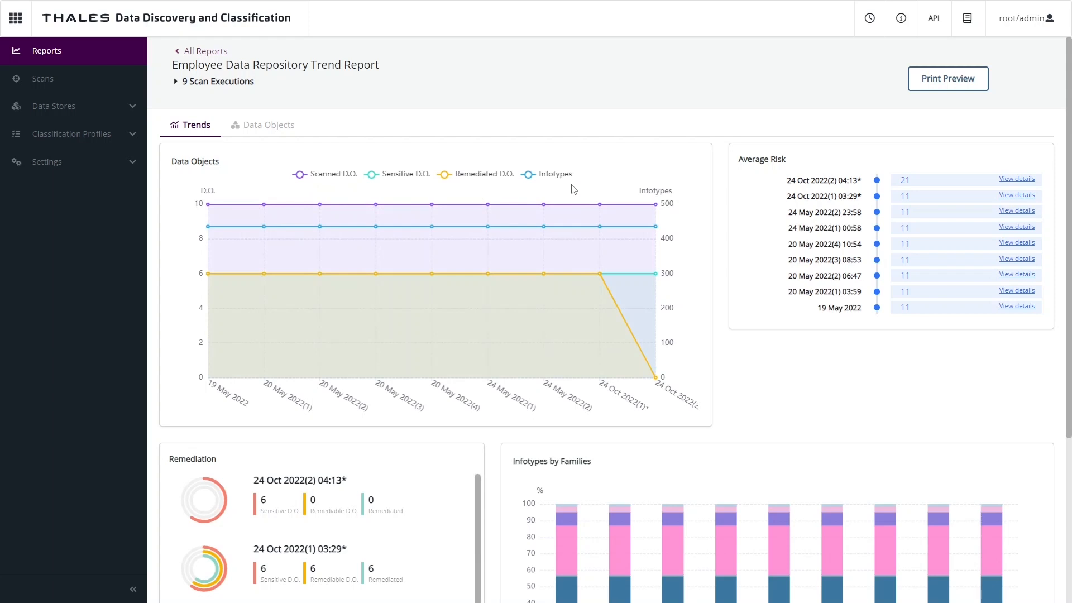
{"action": "mouse_move", "coordinate": [554, 274]}
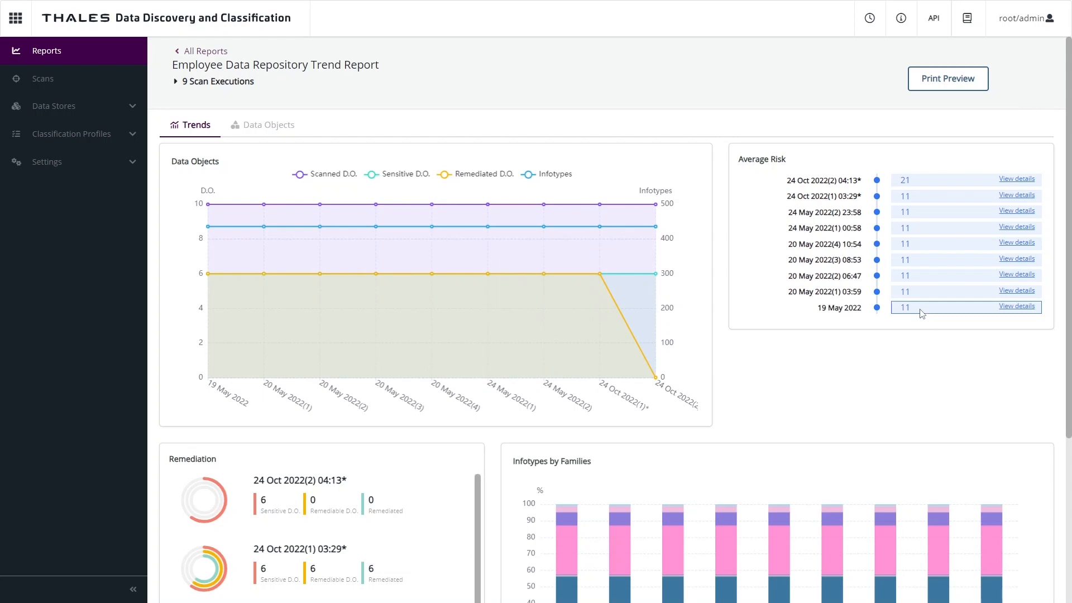
{"action": "mouse_move", "coordinate": [884, 322]}
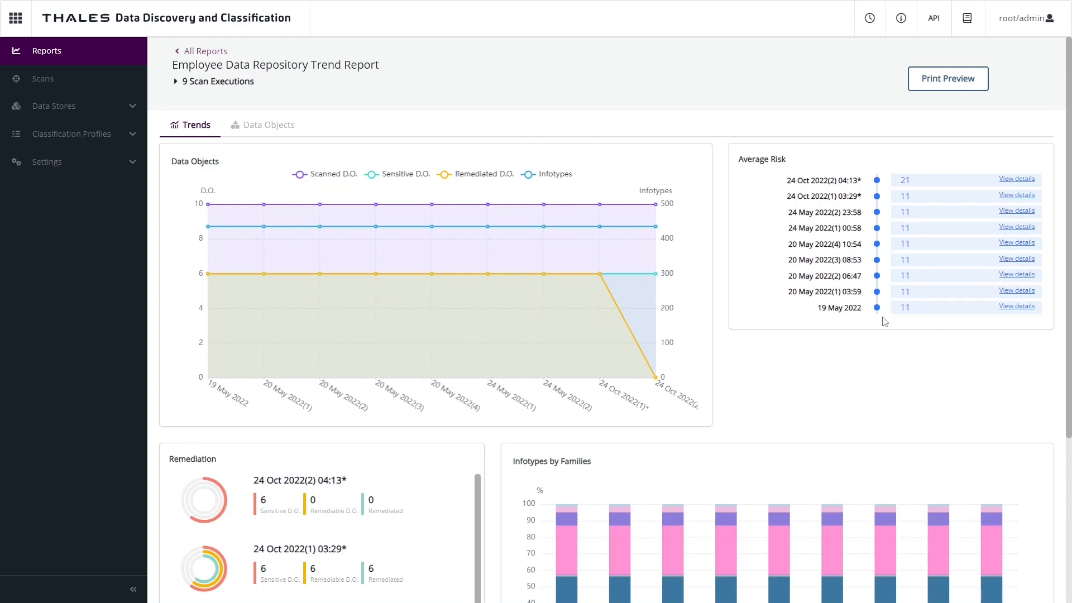
{"action": "mouse_move", "coordinate": [920, 194]}
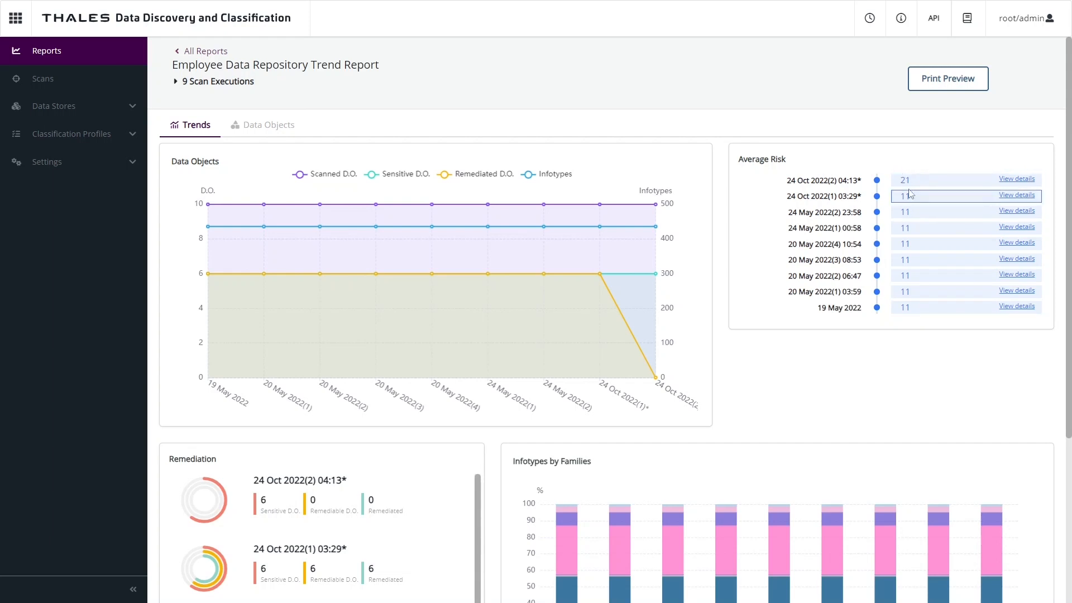
{"action": "mouse_move", "coordinate": [911, 180]}
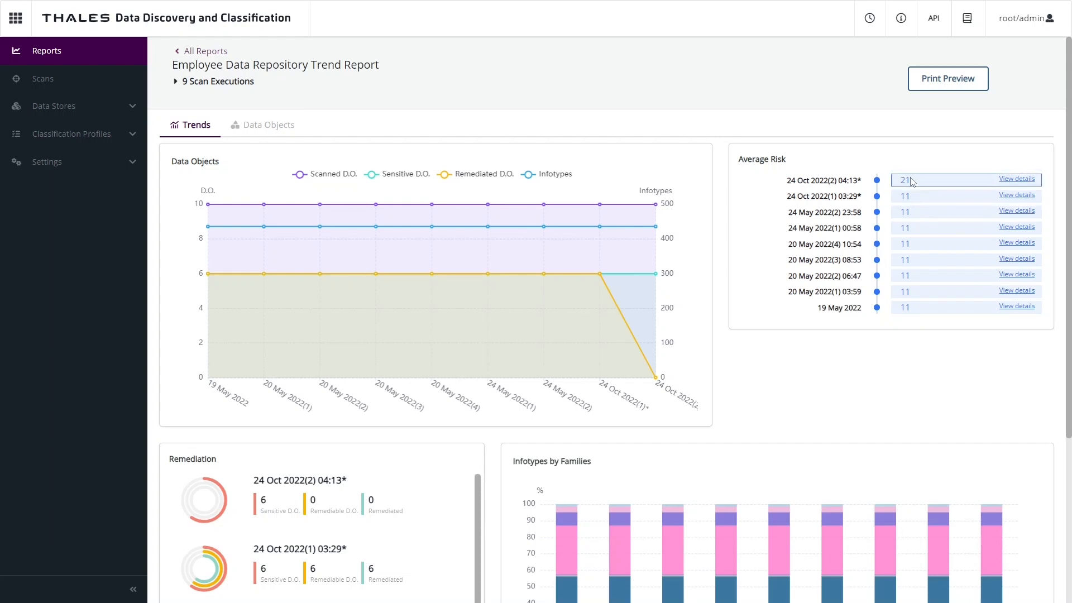
{"action": "mouse_move", "coordinate": [870, 231]}
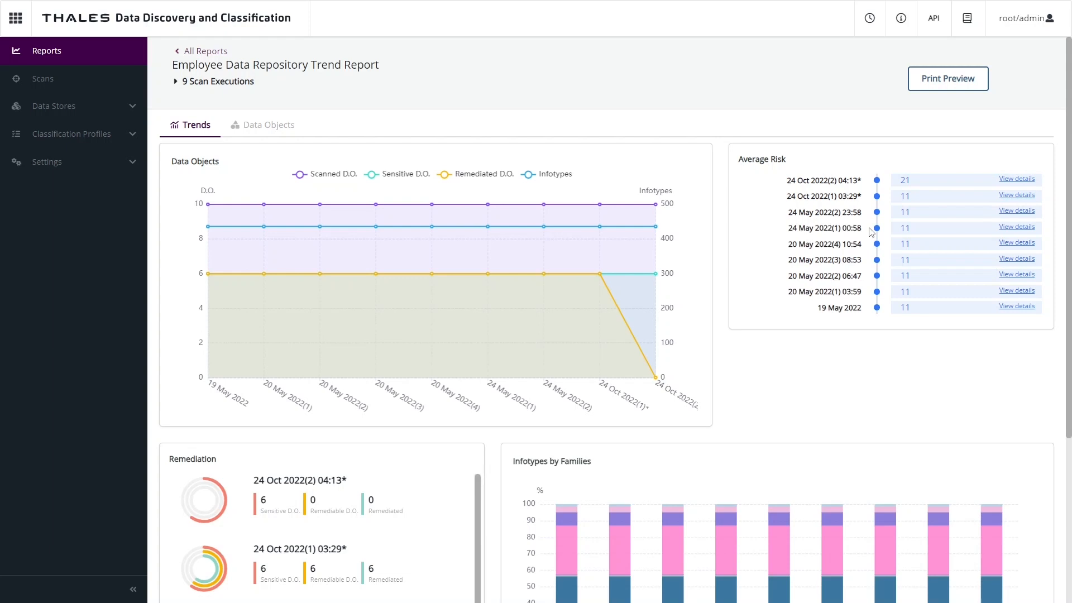
{"action": "left_click", "coordinate": [268, 124]}
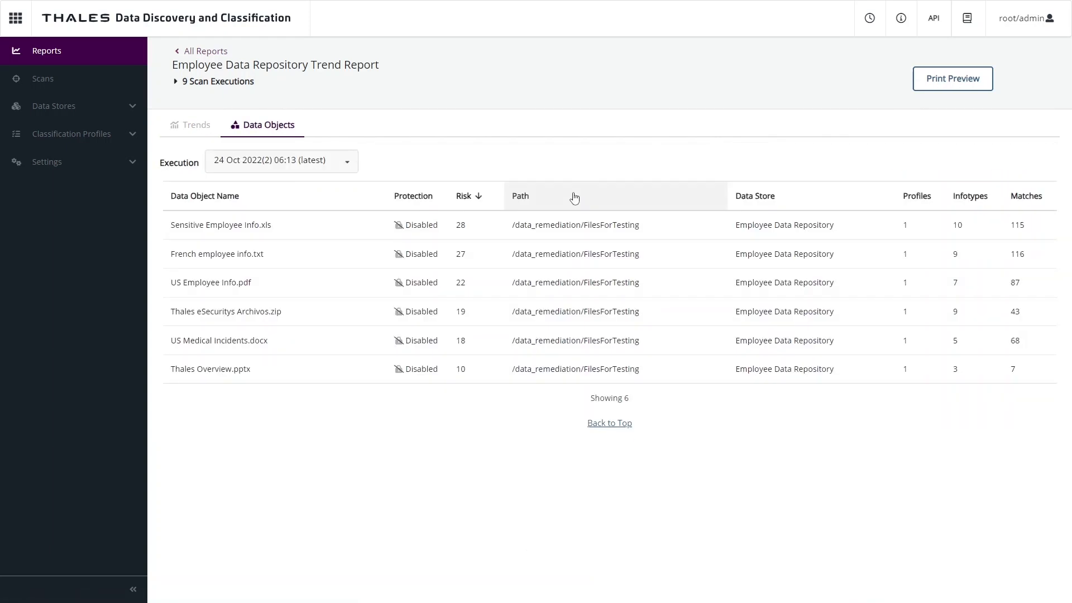
{"action": "mouse_move", "coordinate": [350, 196]}
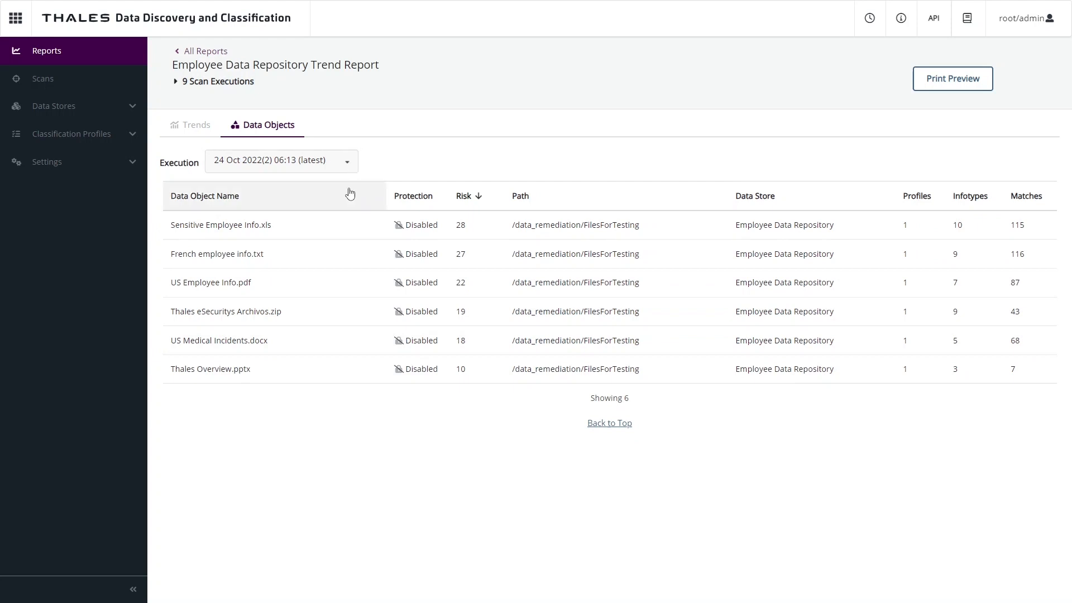
{"action": "left_click", "coordinate": [196, 124]}
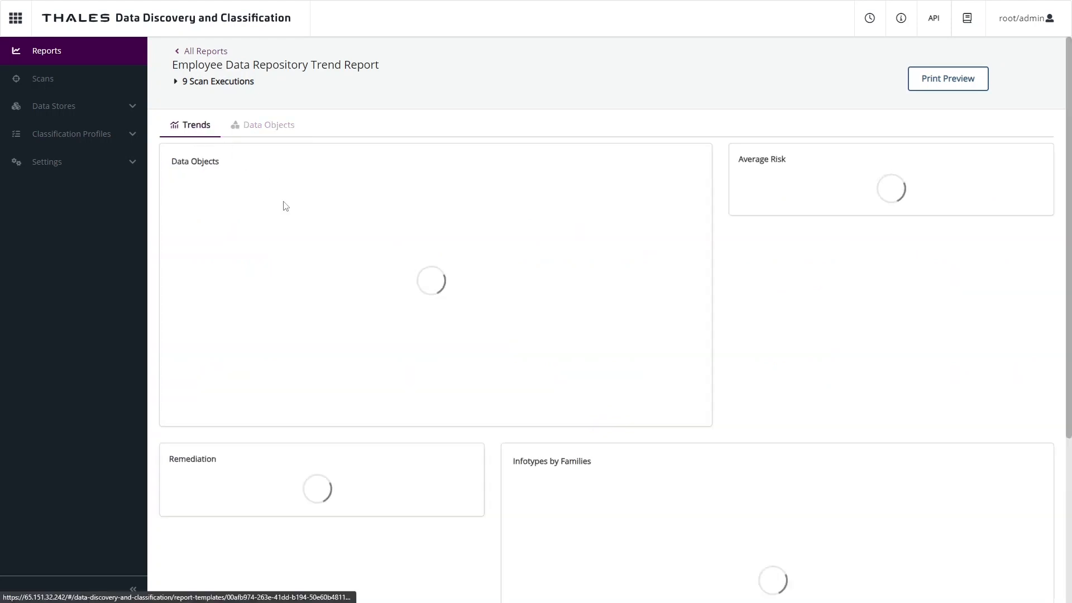
- Hide the Gender, IP Address and Name families from the Infotypes by Families chart
{"action": "scroll", "scroll_direction": "down", "scroll_amount": 3}
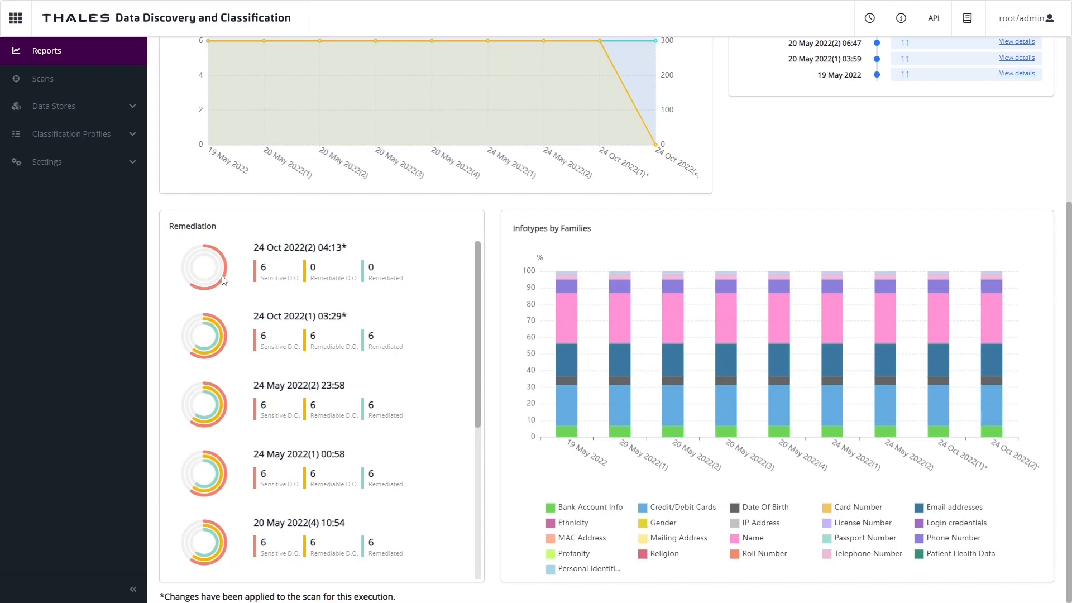
{"action": "mouse_move", "coordinate": [229, 307]}
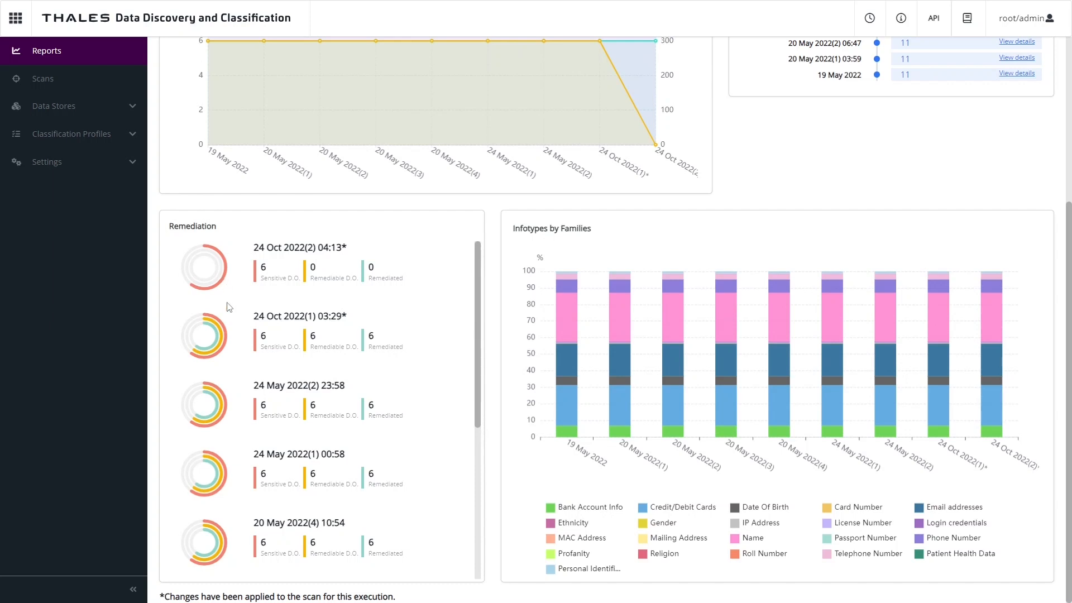
{"action": "mouse_move", "coordinate": [423, 360]}
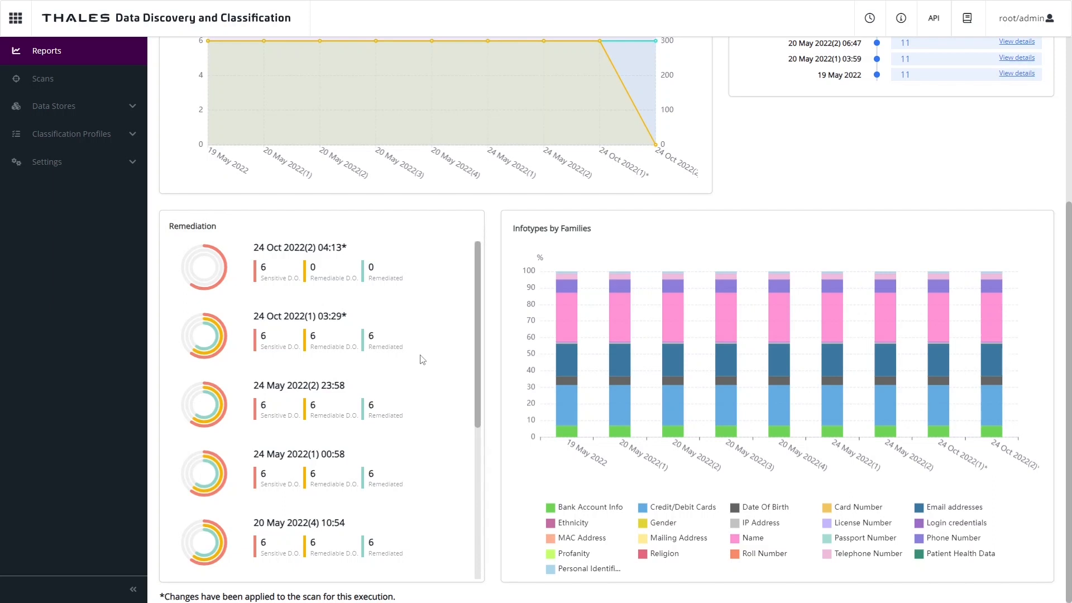
{"action": "mouse_move", "coordinate": [898, 241]}
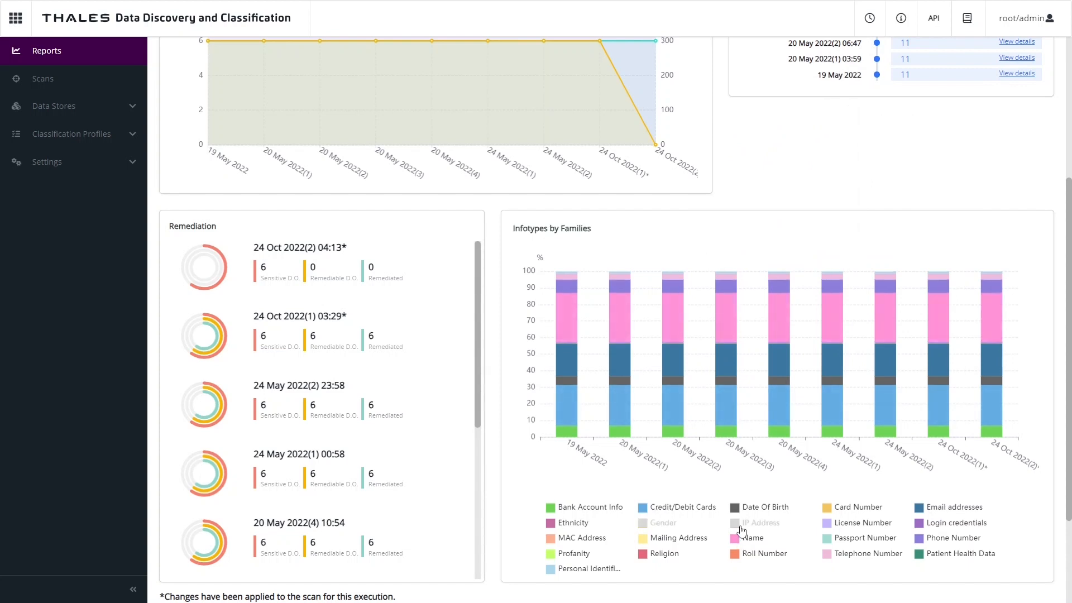
{"action": "left_click", "coordinate": [752, 537]}
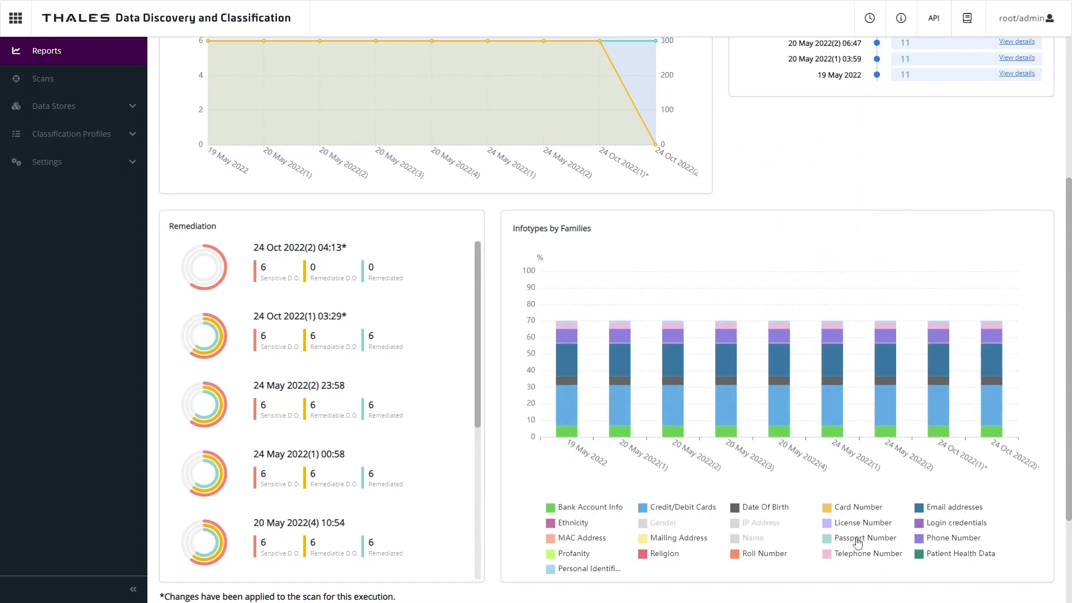